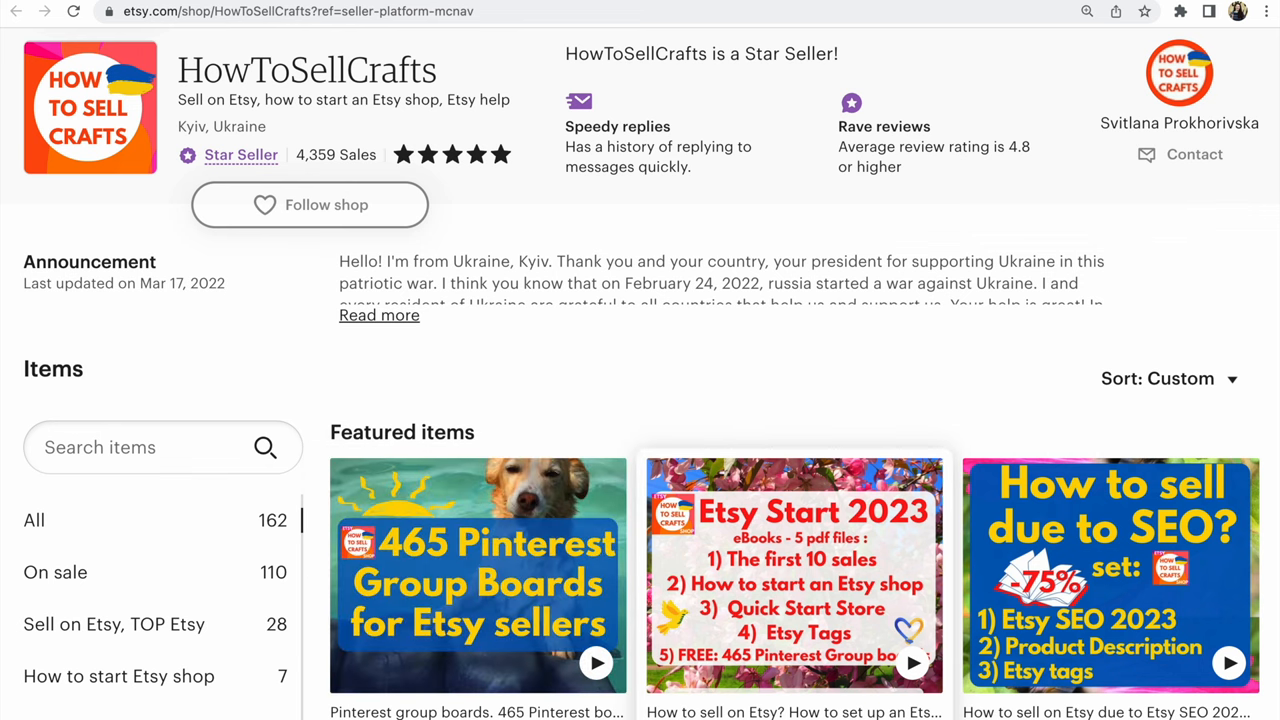
Step: Go to Shop Manager's Marketing > Sales and discounts and begin setting up a sale
scroll(up, 3)
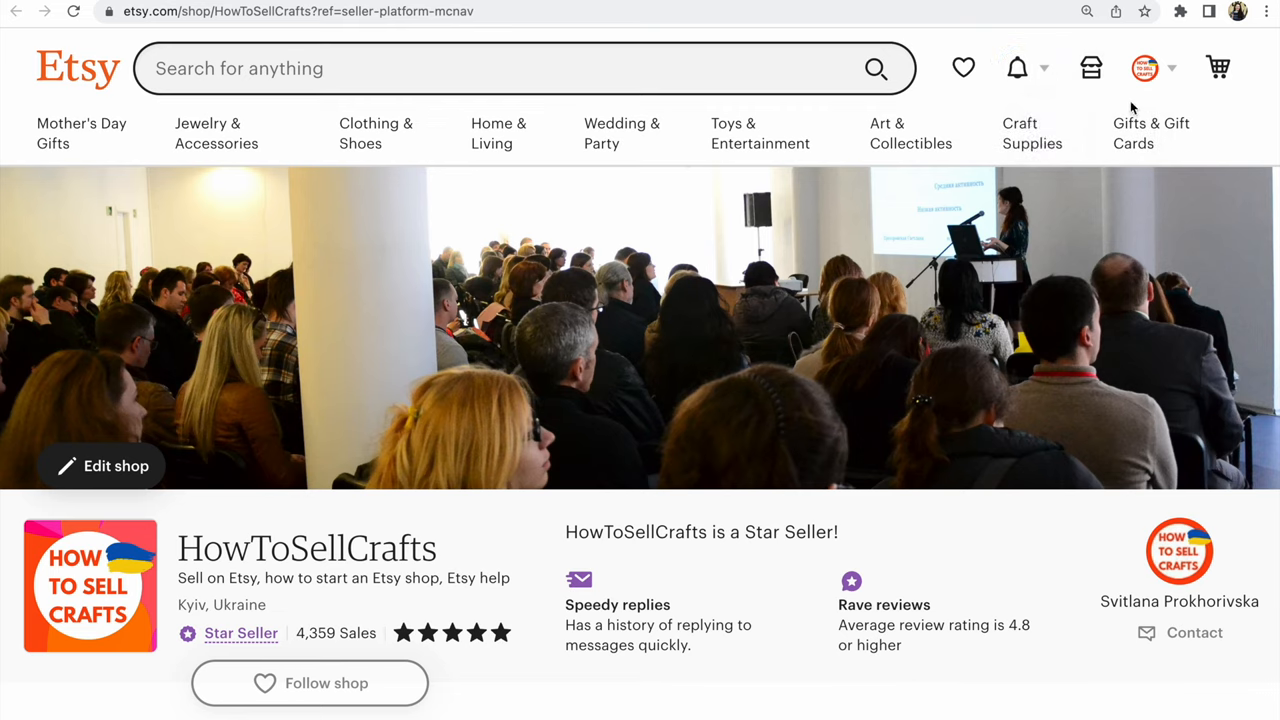
mouse_move(1091, 68)
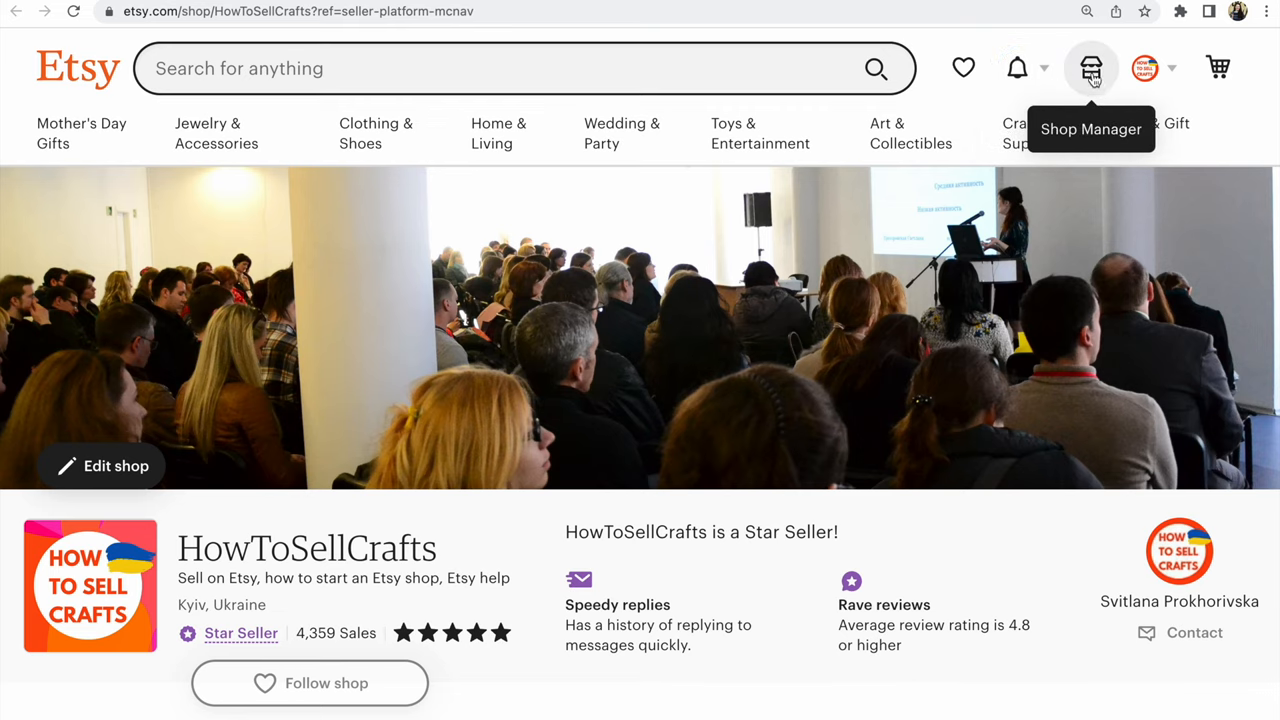
click(1090, 67)
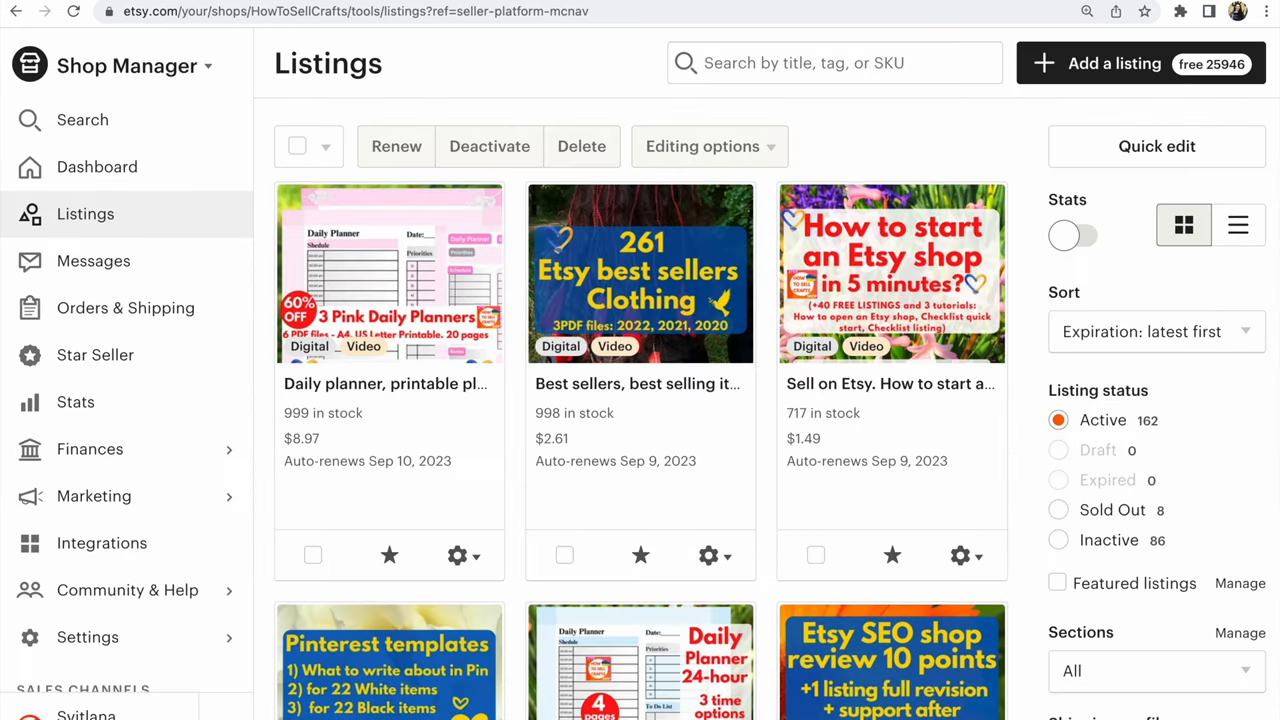
mouse_move(94, 496)
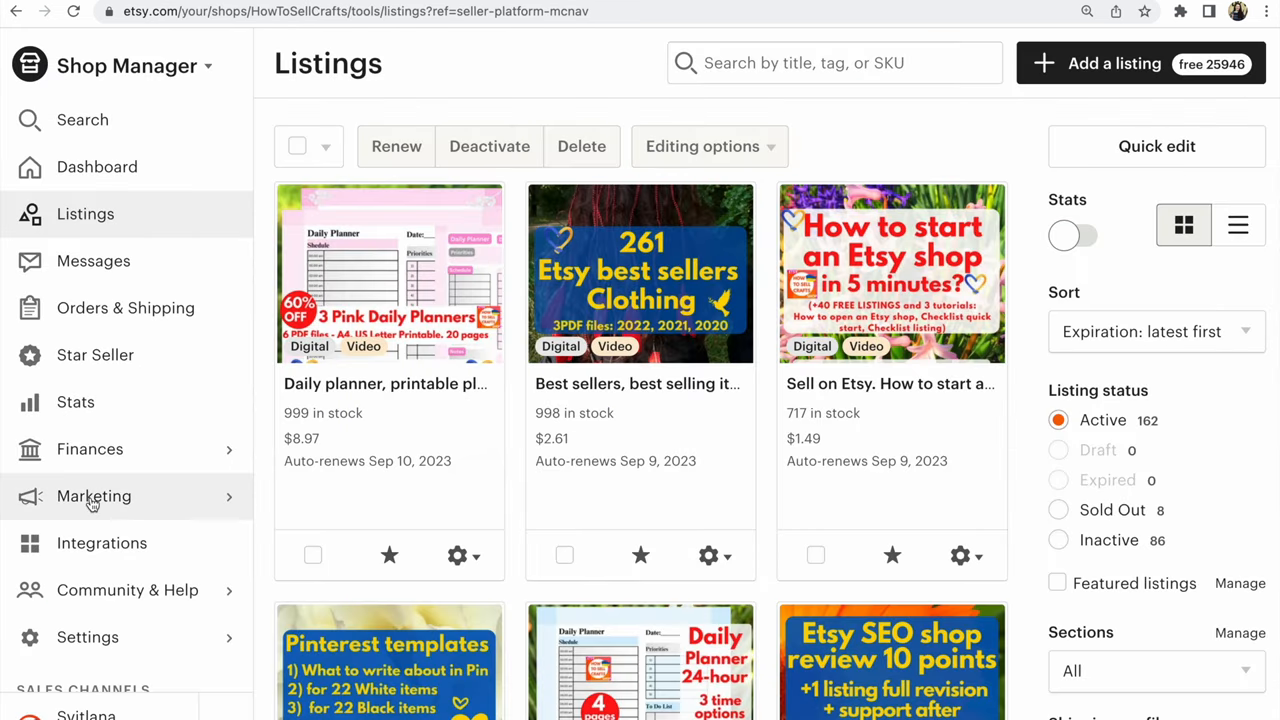
click(93, 496)
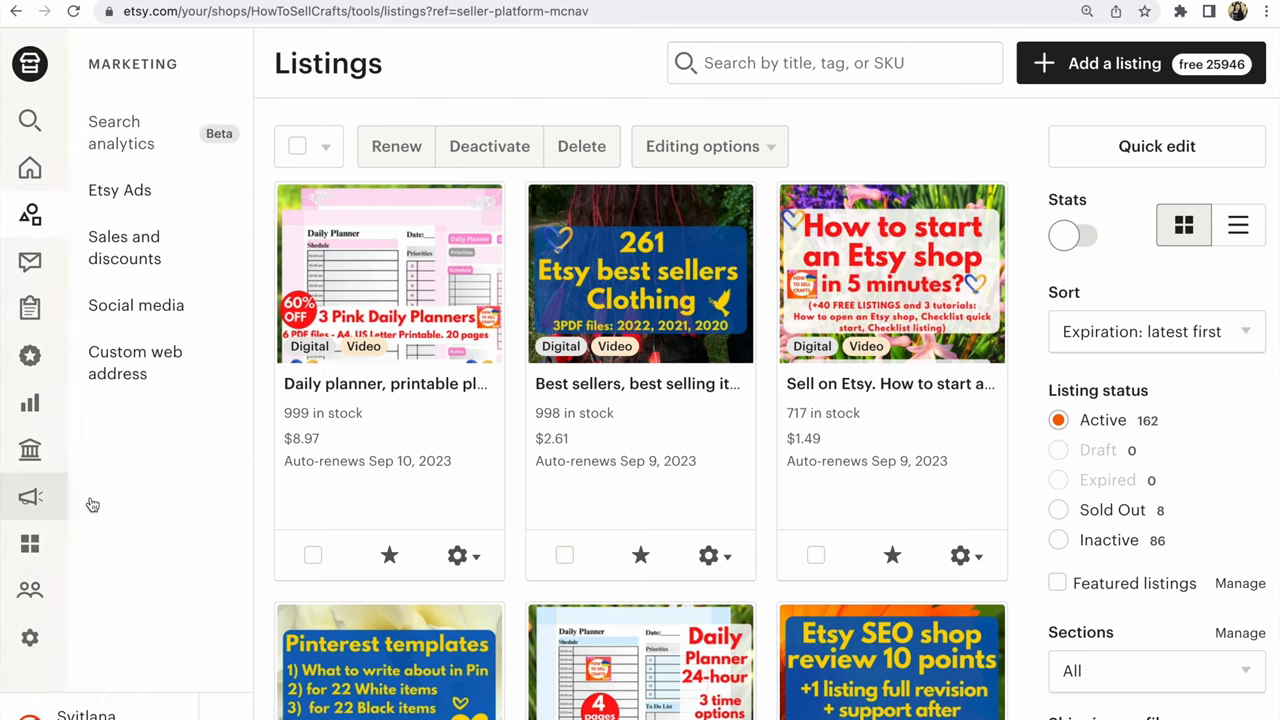
mouse_move(147, 268)
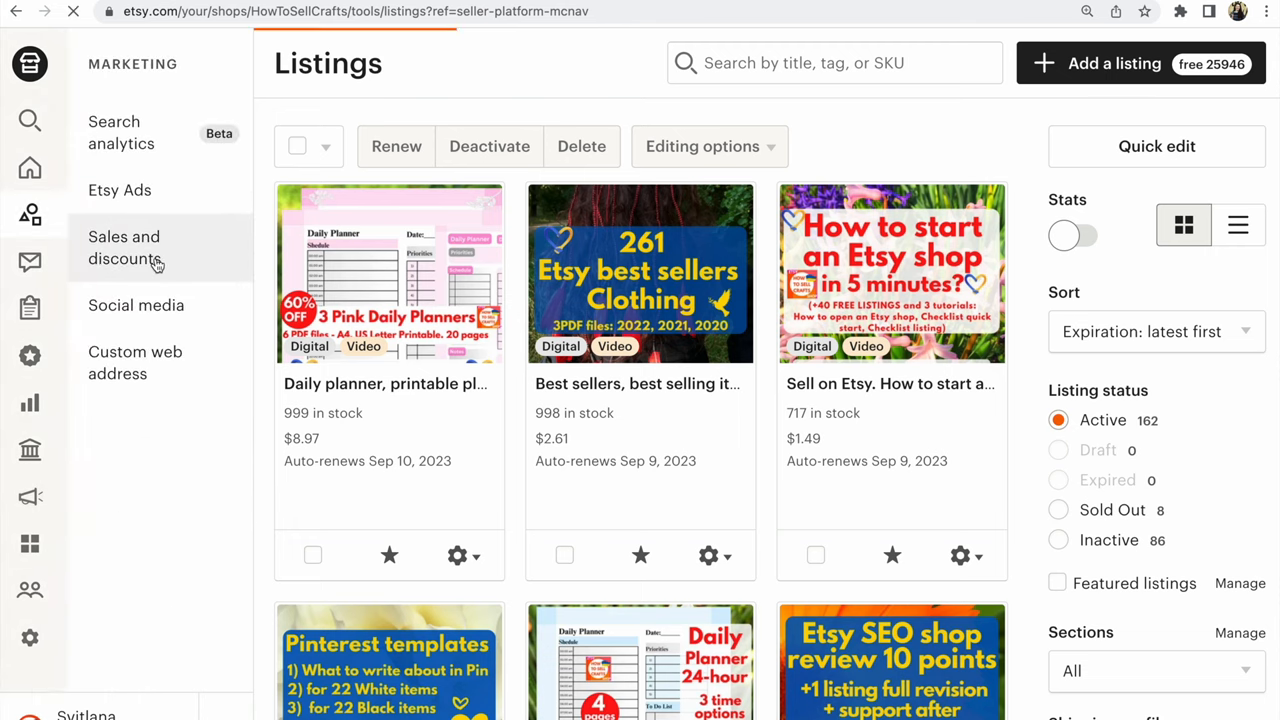
click(124, 247)
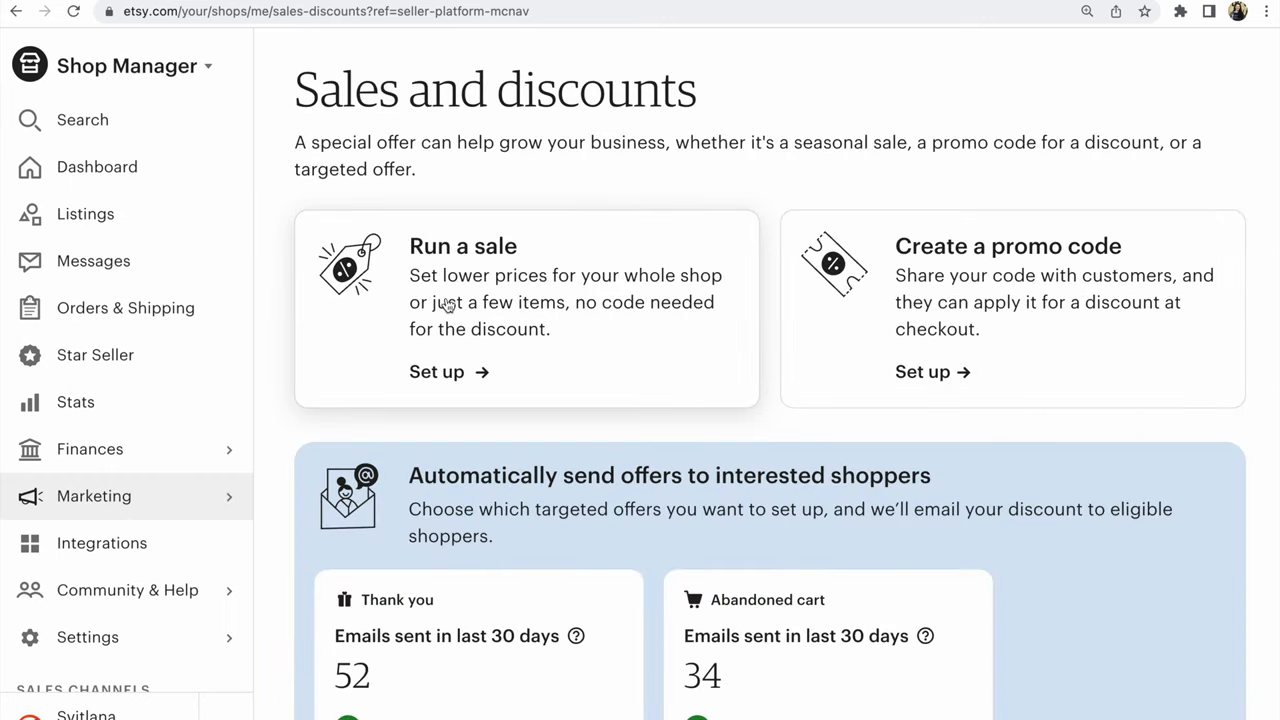
click(436, 371)
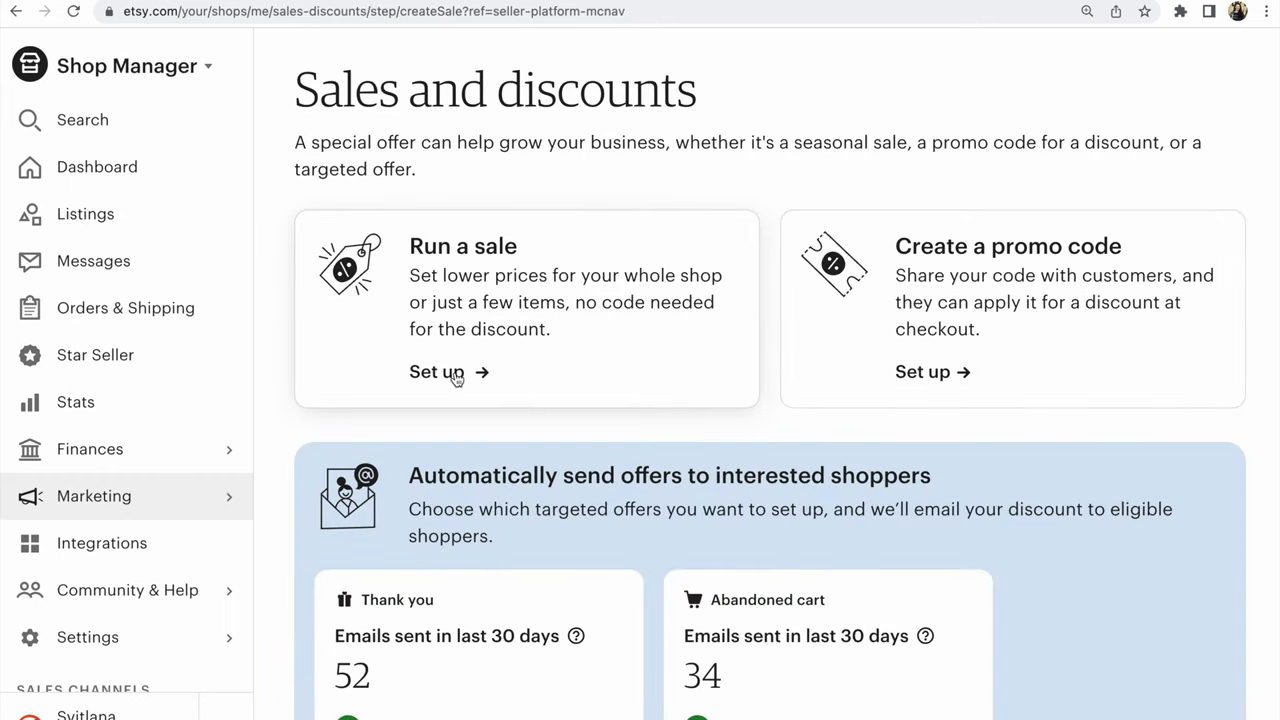
Step: Set the sale discount to Percentage off at 10 percent
click(436, 371)
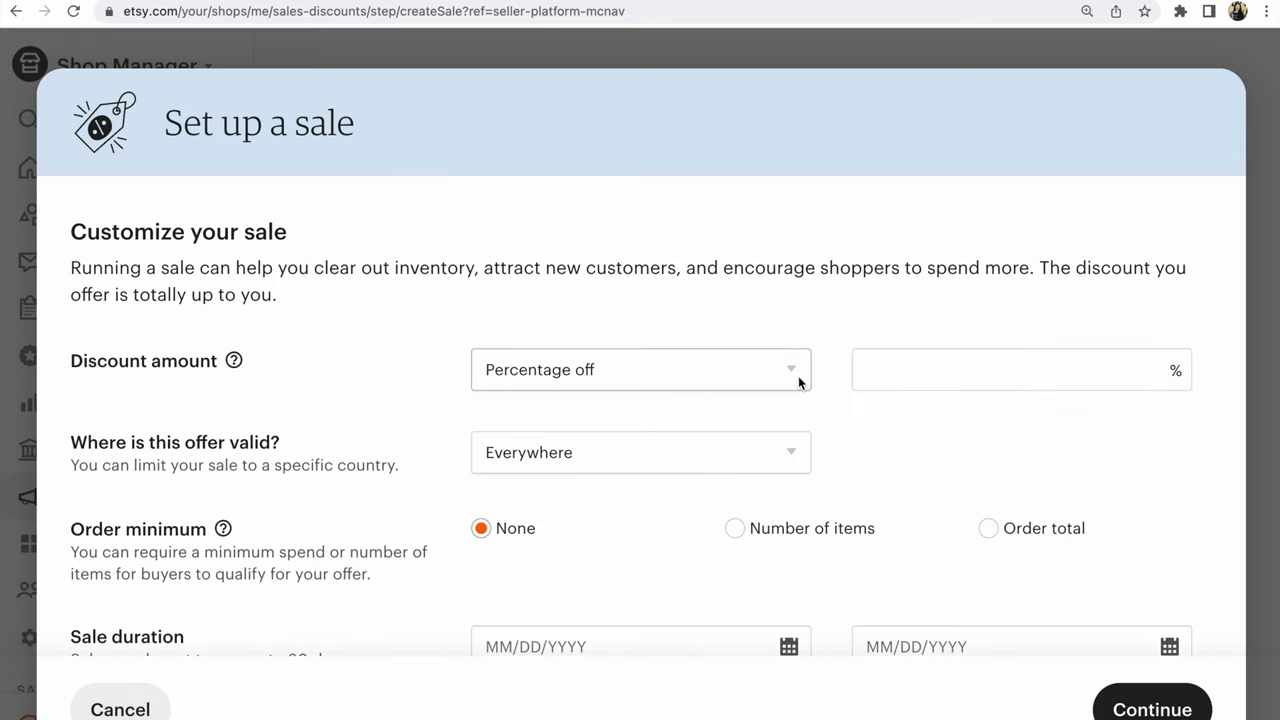
click(640, 369)
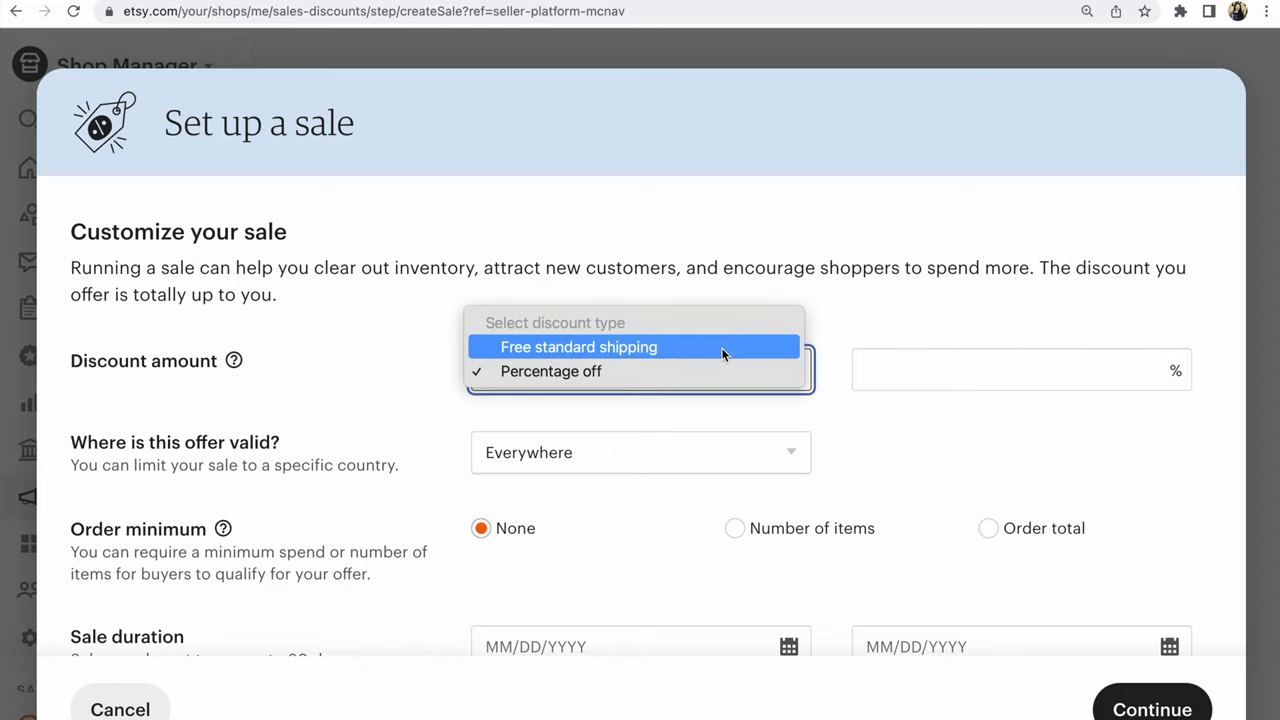
click(550, 371)
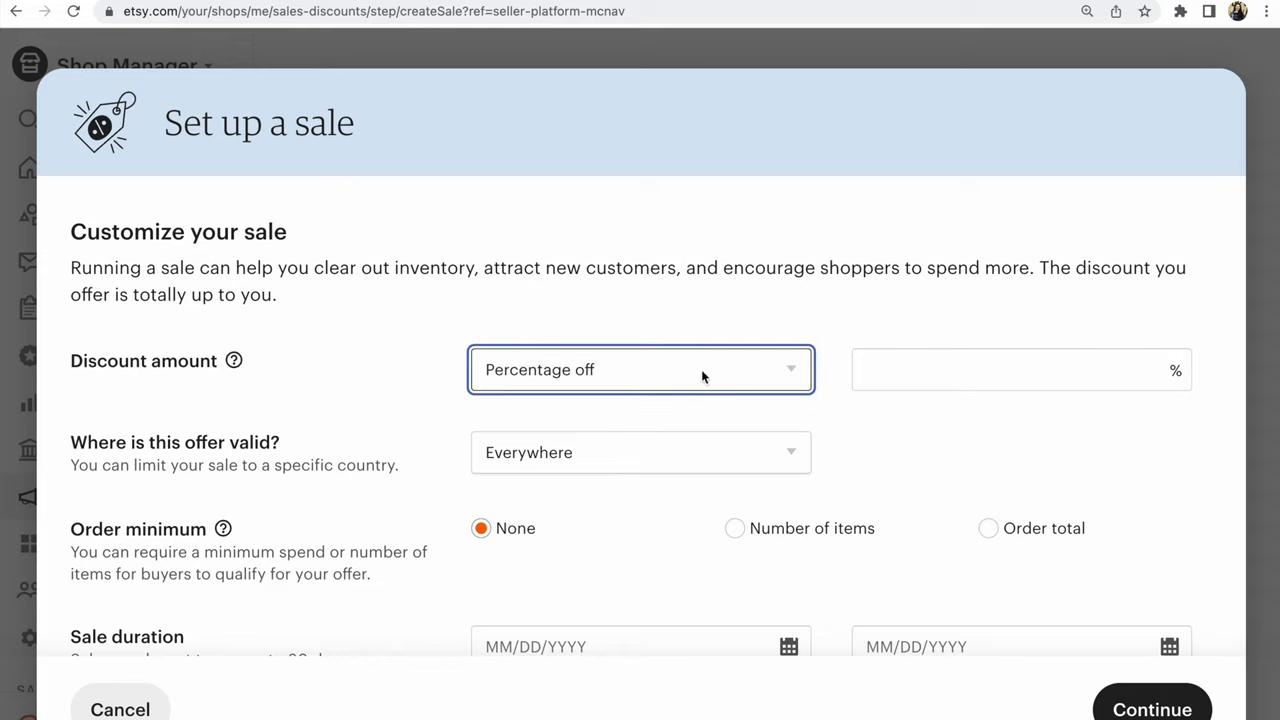
click(1020, 369)
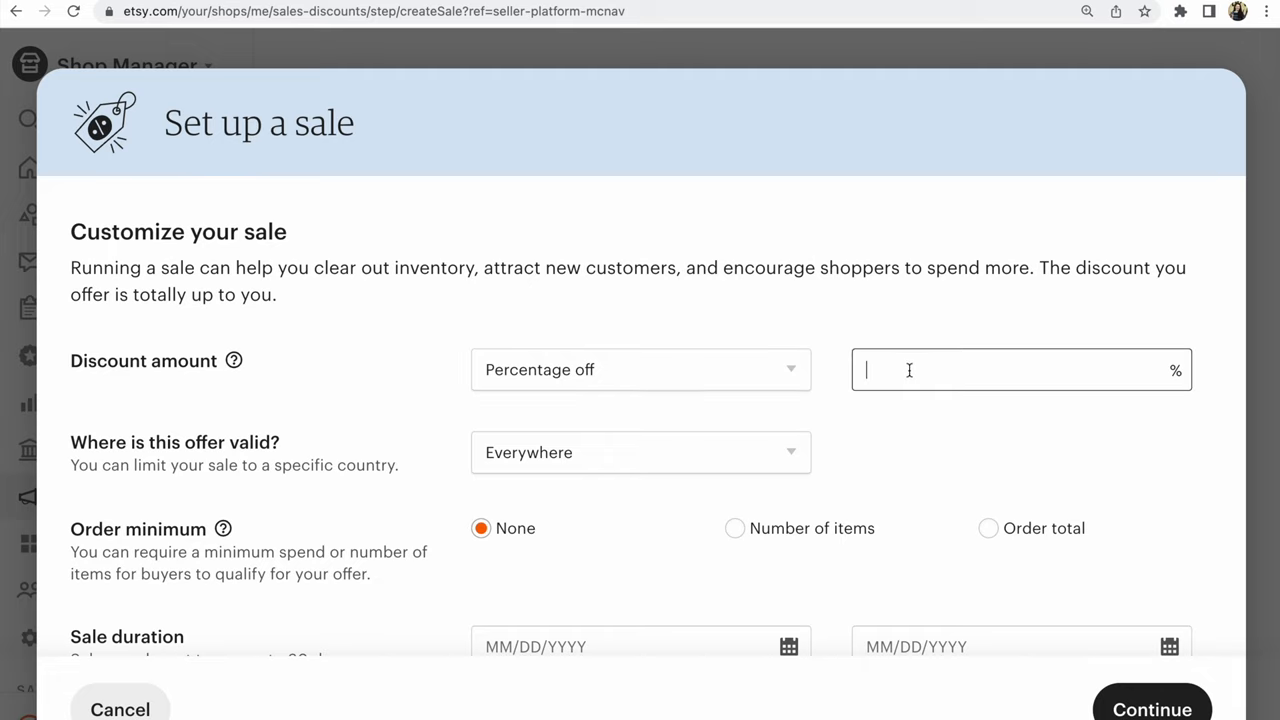
text(10)
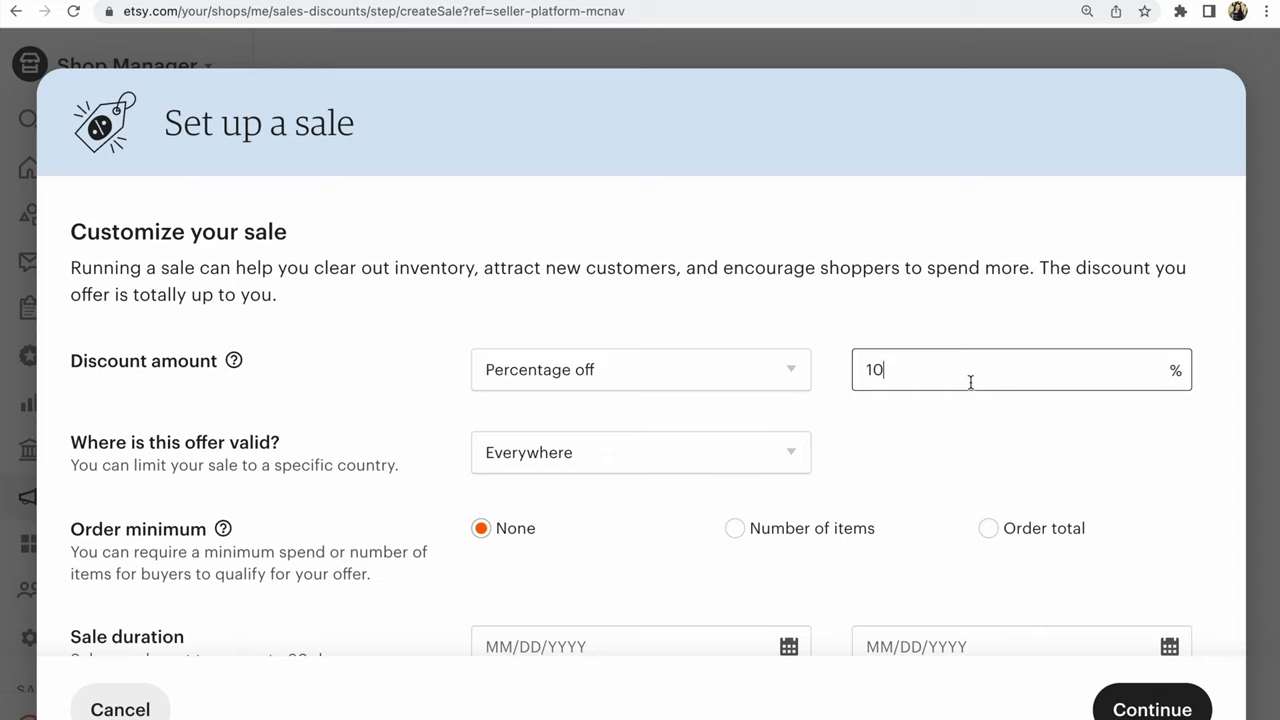
mouse_move(910, 430)
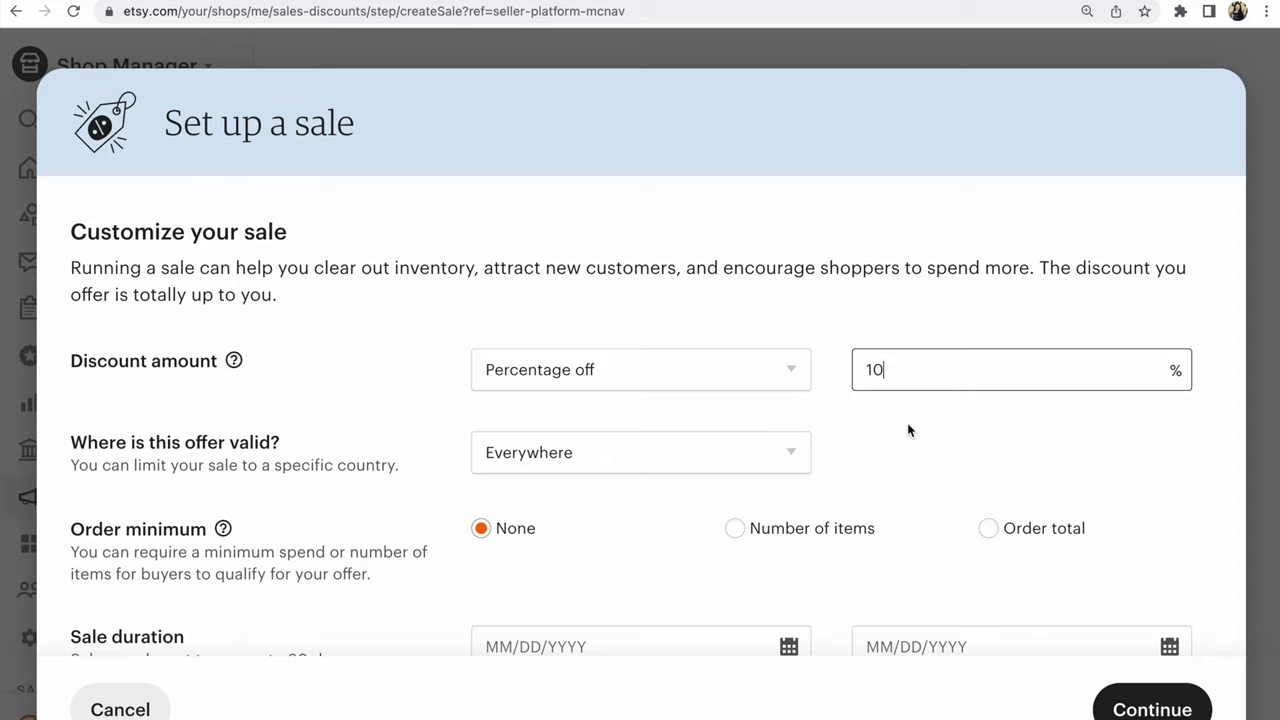
scroll(down, 3)
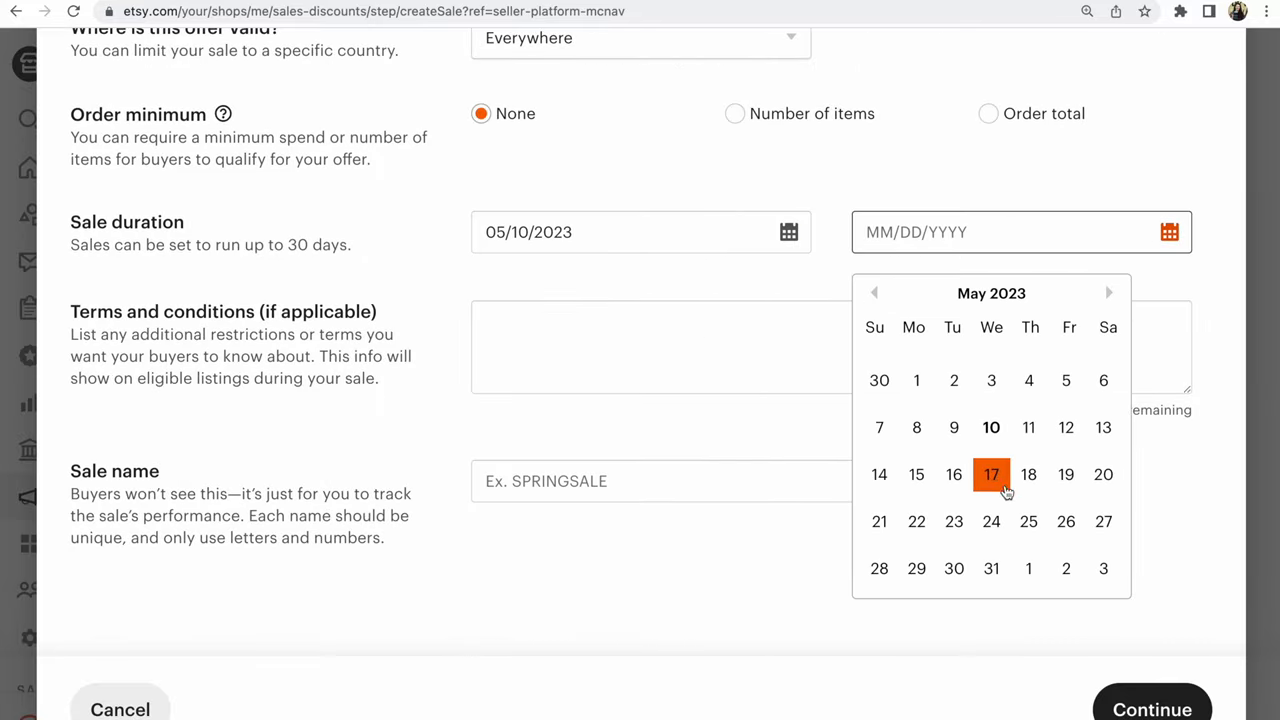
Step: Set the sale end date to 05/15/2023 and select the Sale name field
click(916, 474)
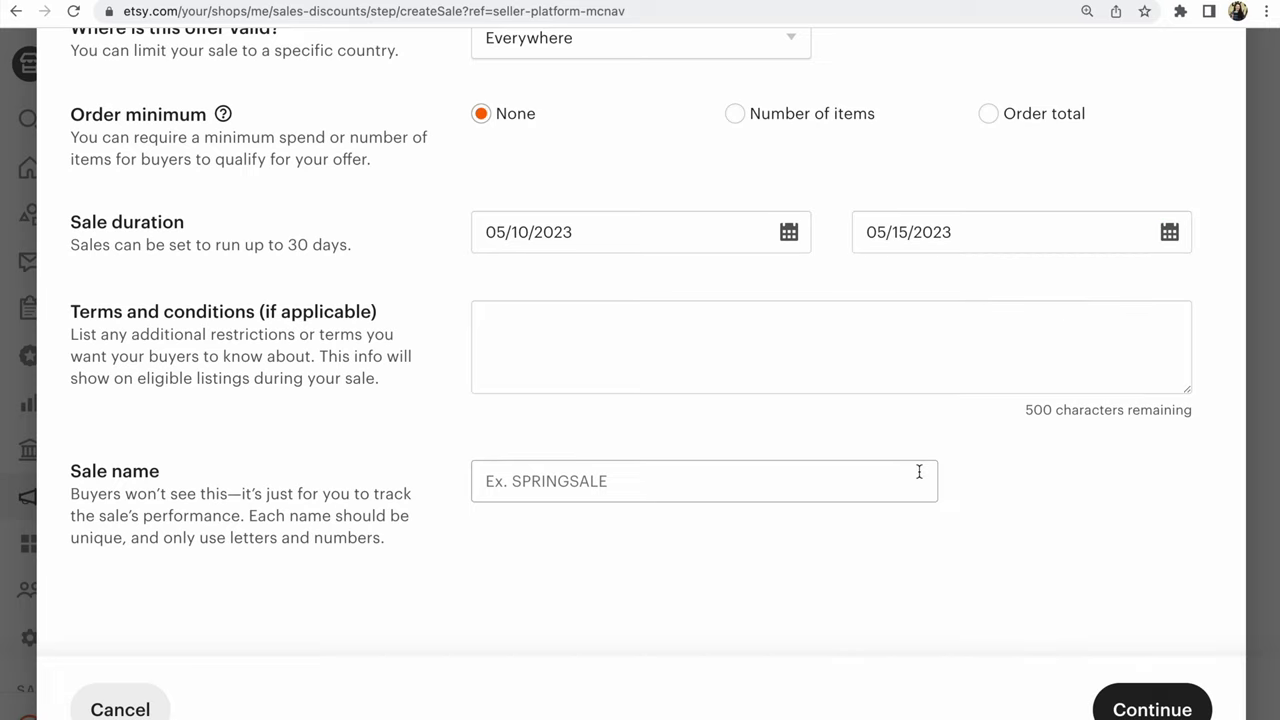
click(703, 481)
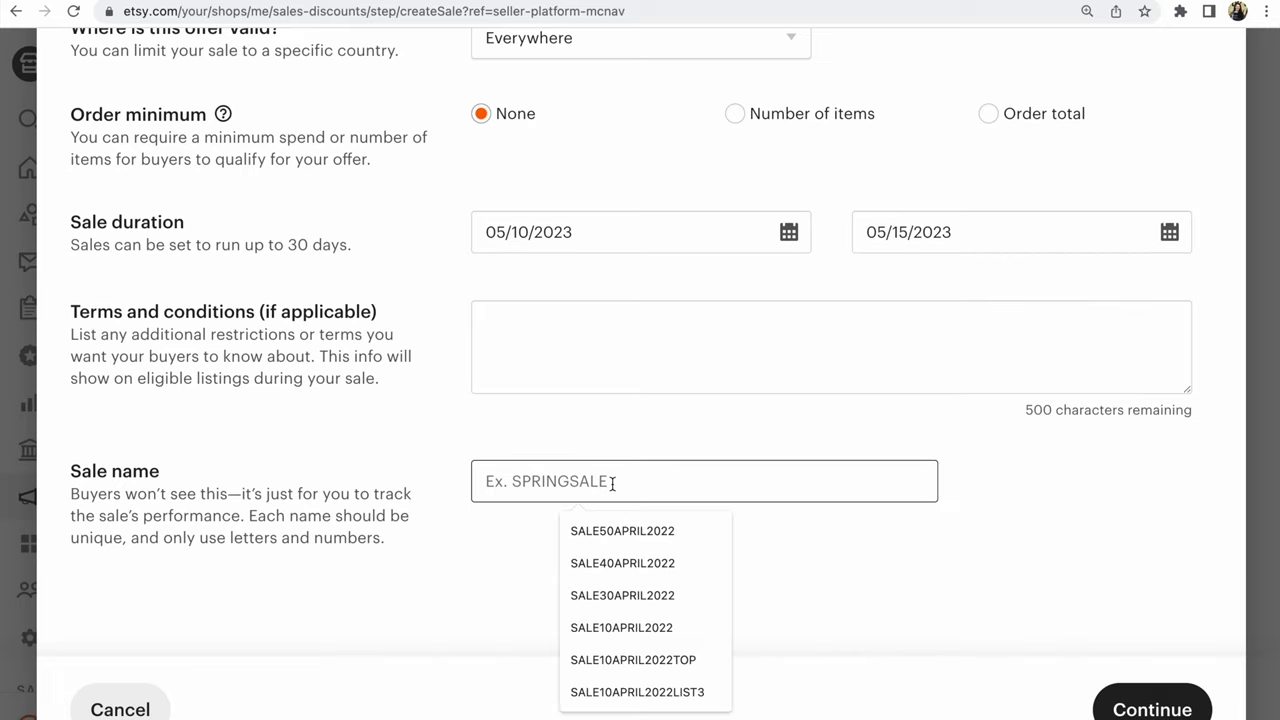
Step: Enter SALEMAY10 as the sale name and dismiss the name suggestions
text(SALE)
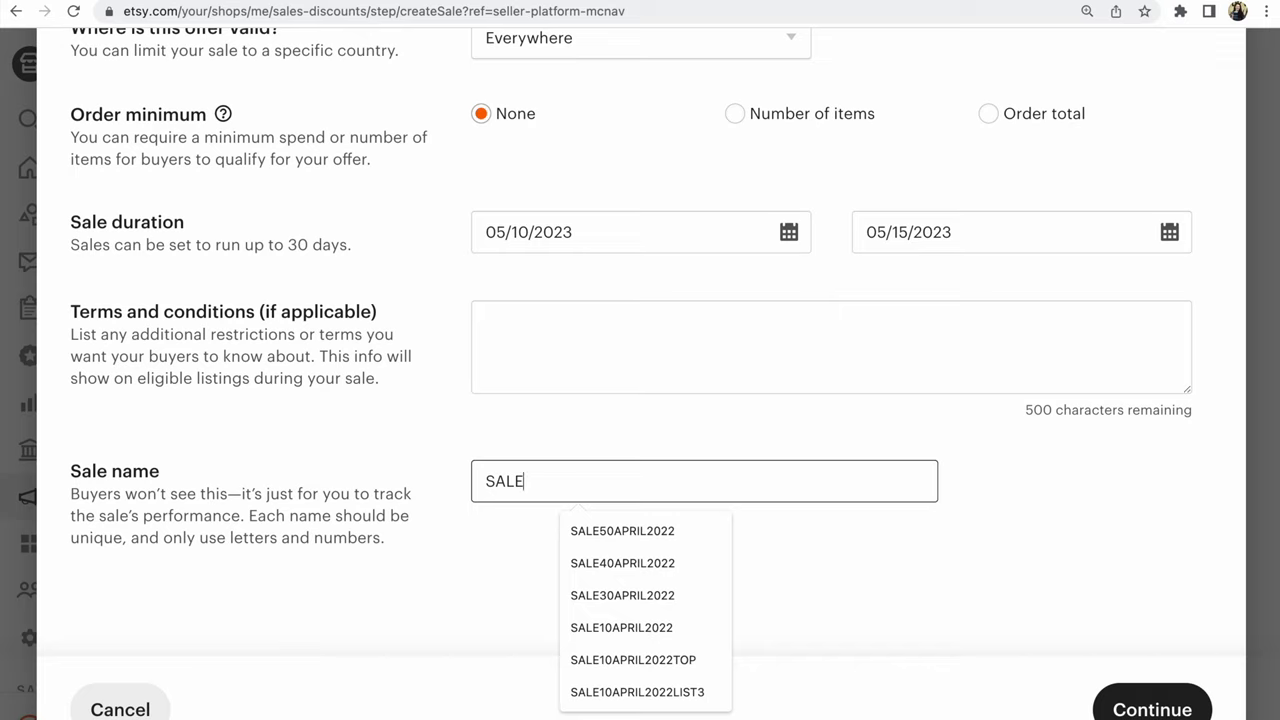
text(MA)
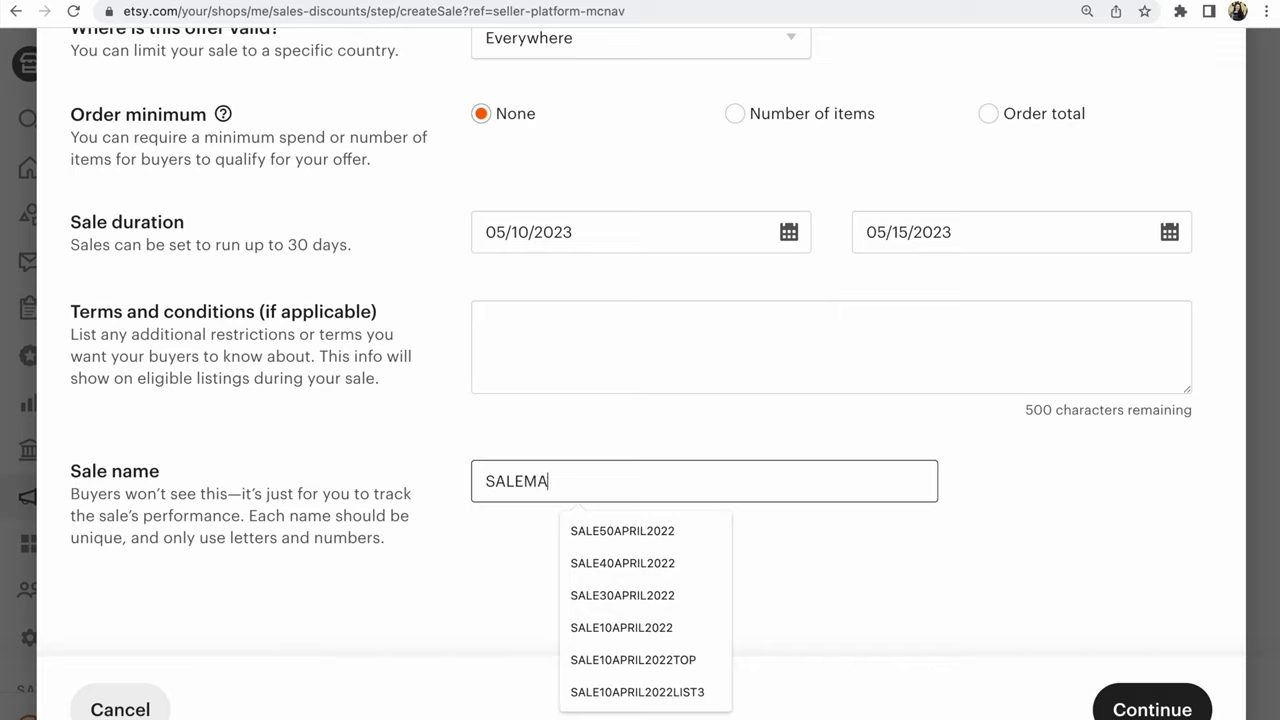
text(Y10)
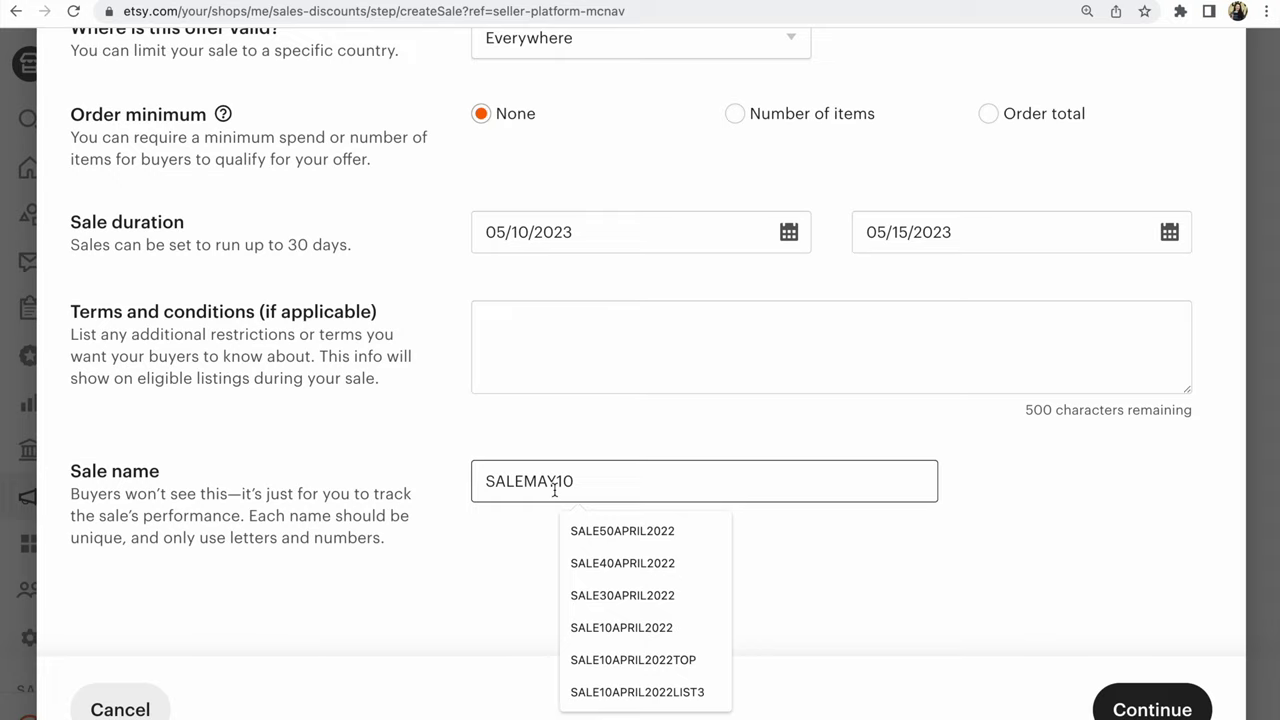
click(687, 560)
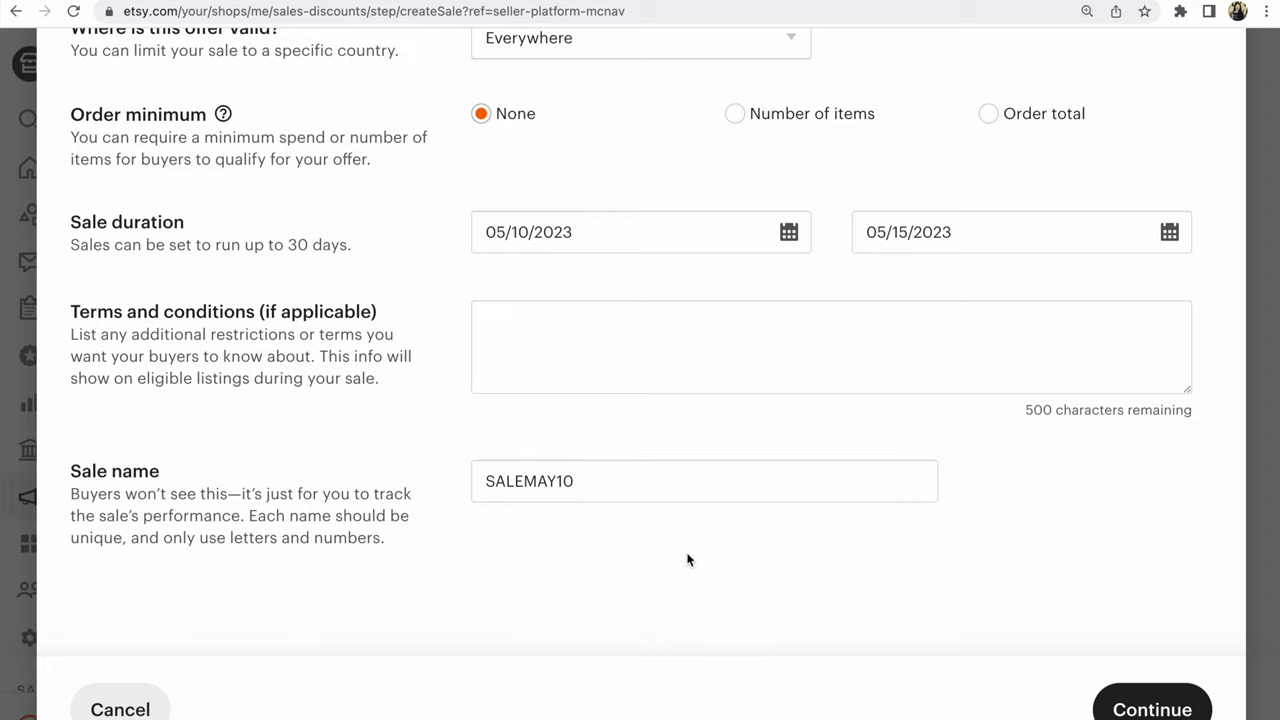
scroll(down, 3)
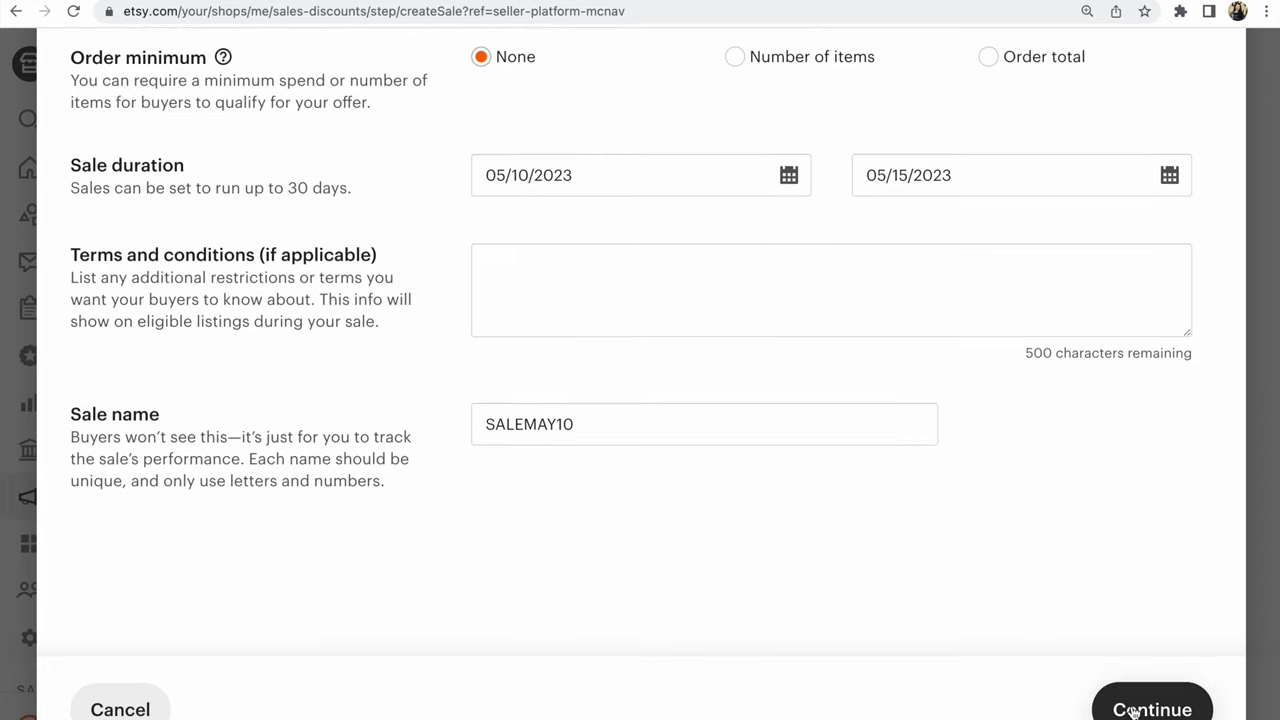
Step: Limit the sale to specific listings from the How to start Etsy shop section
click(1152, 709)
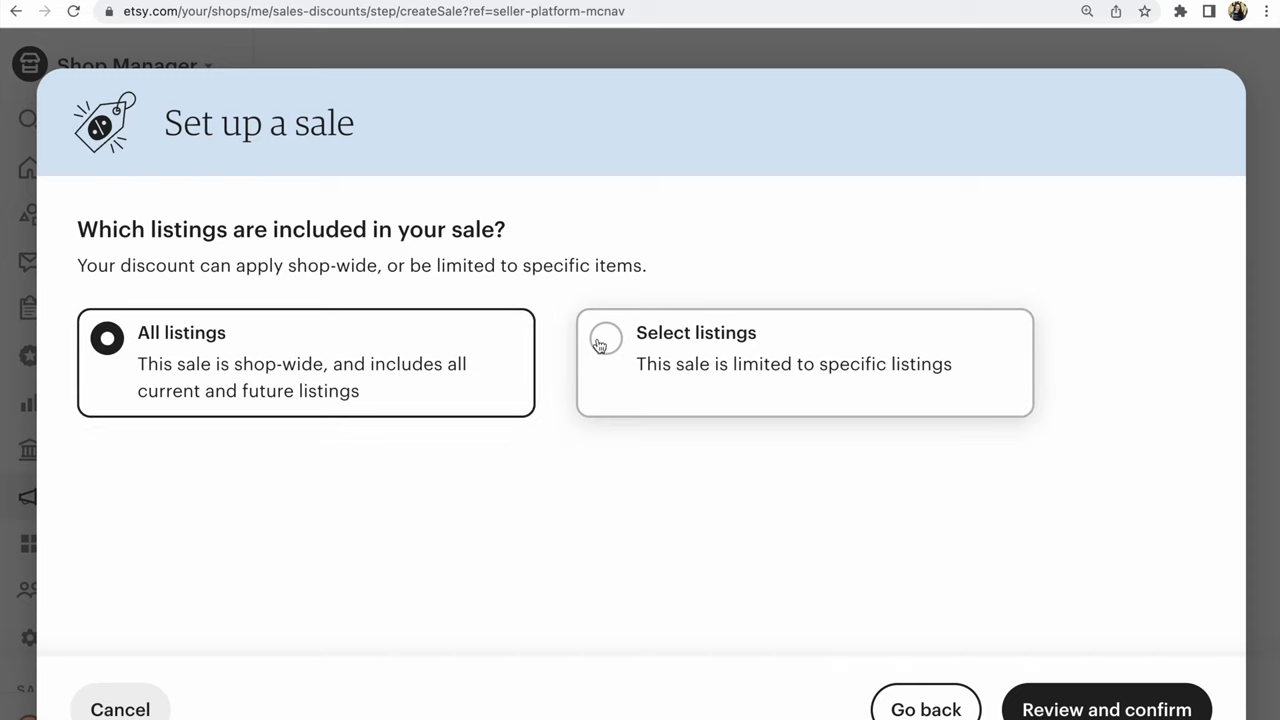
click(605, 338)
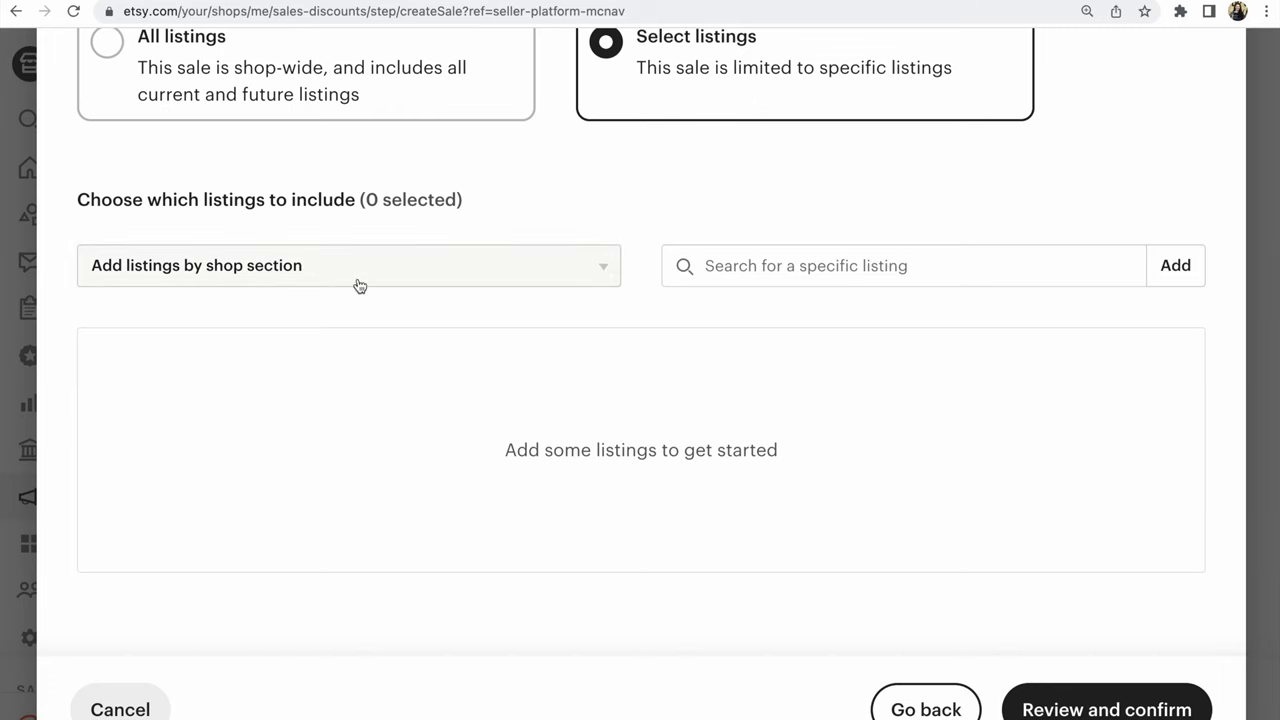
click(348, 265)
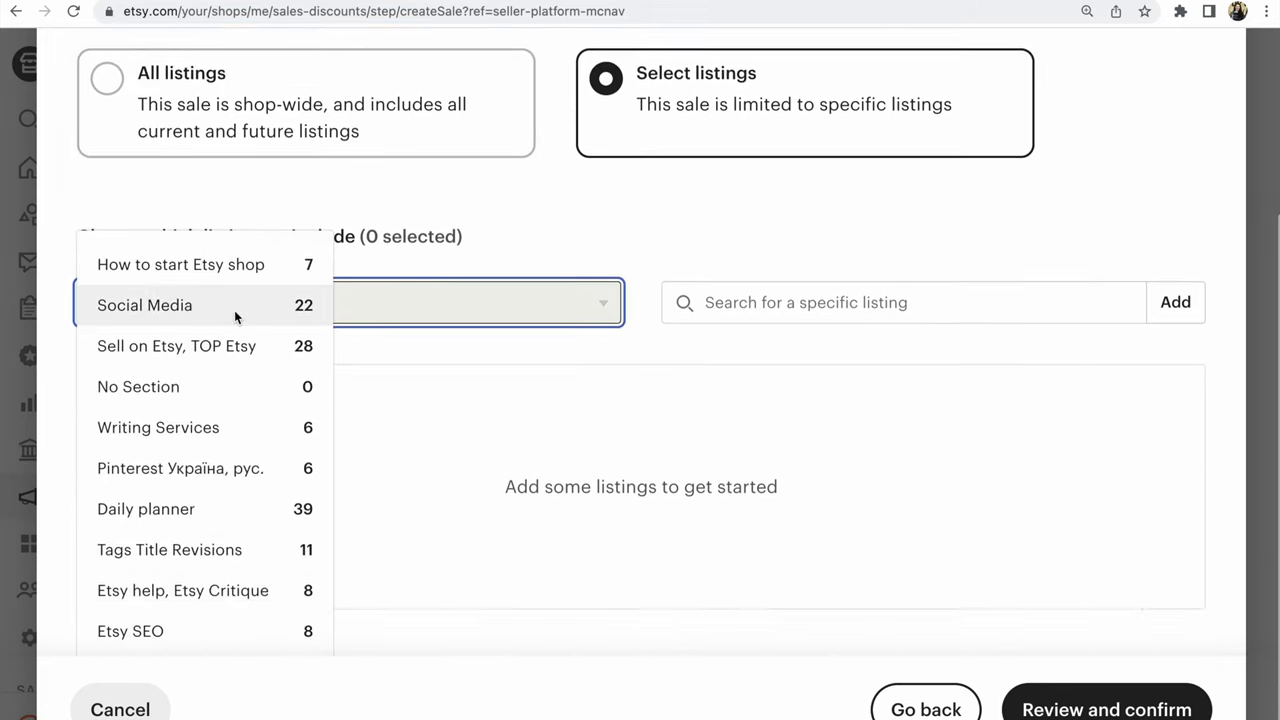
click(180, 264)
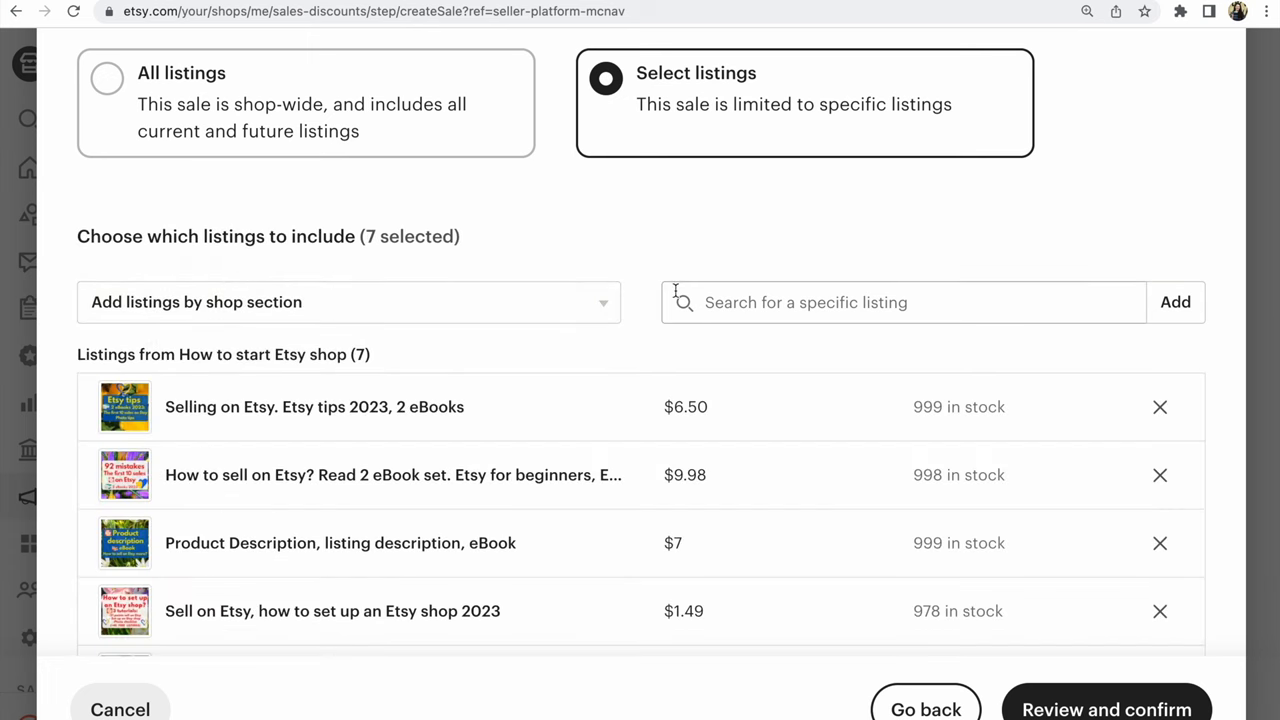
Step: Remove the Etsy tips and Read 2 eBook set listings, leaving five
scroll(down, 3)
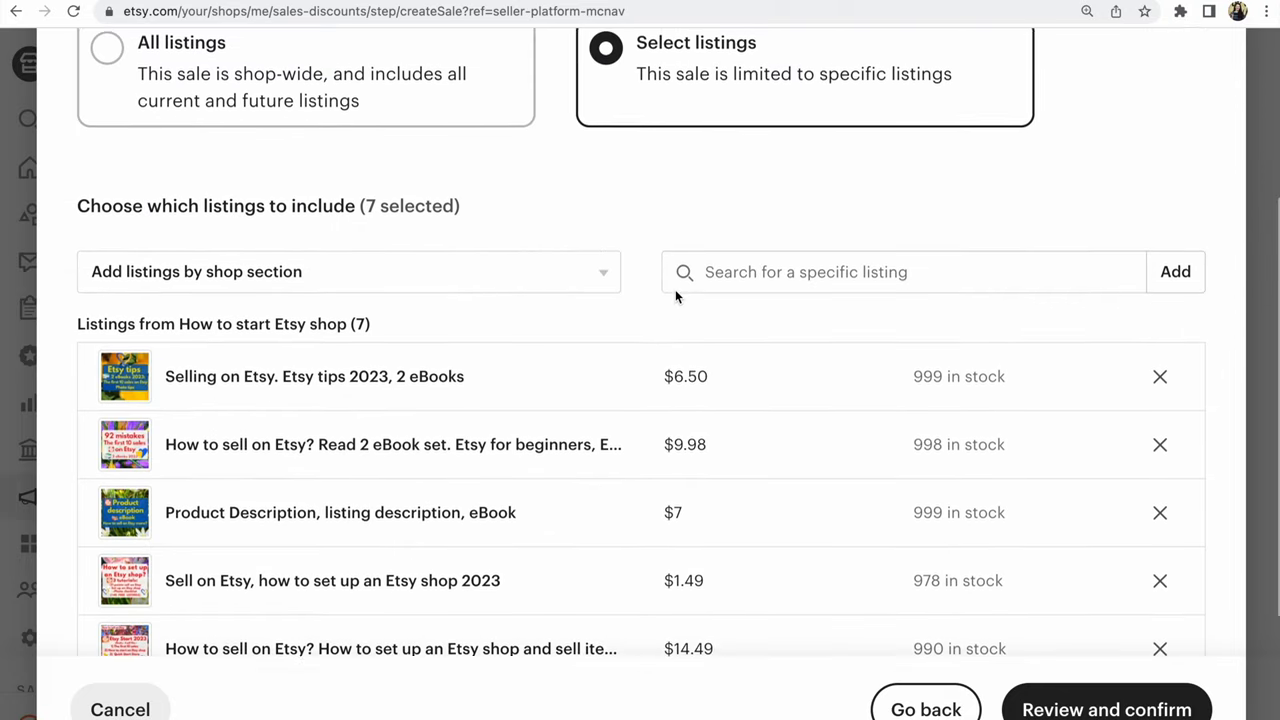
scroll(down, 3)
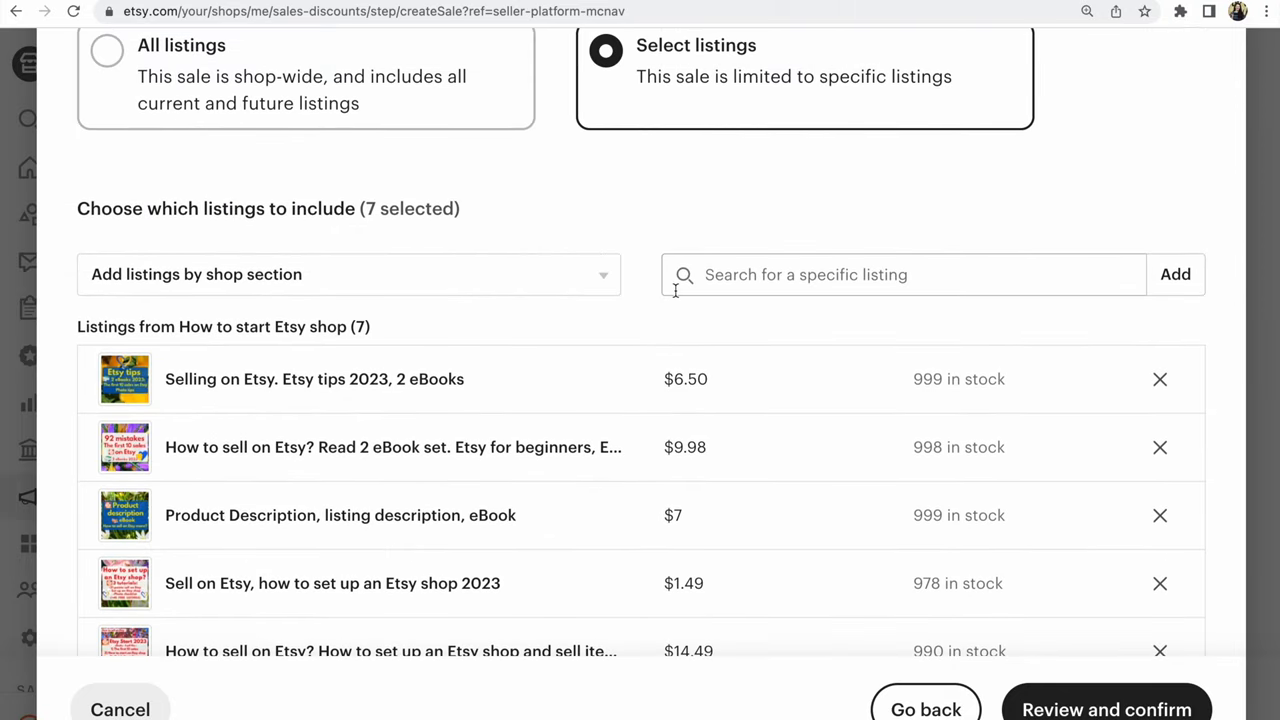
scroll(down, 3)
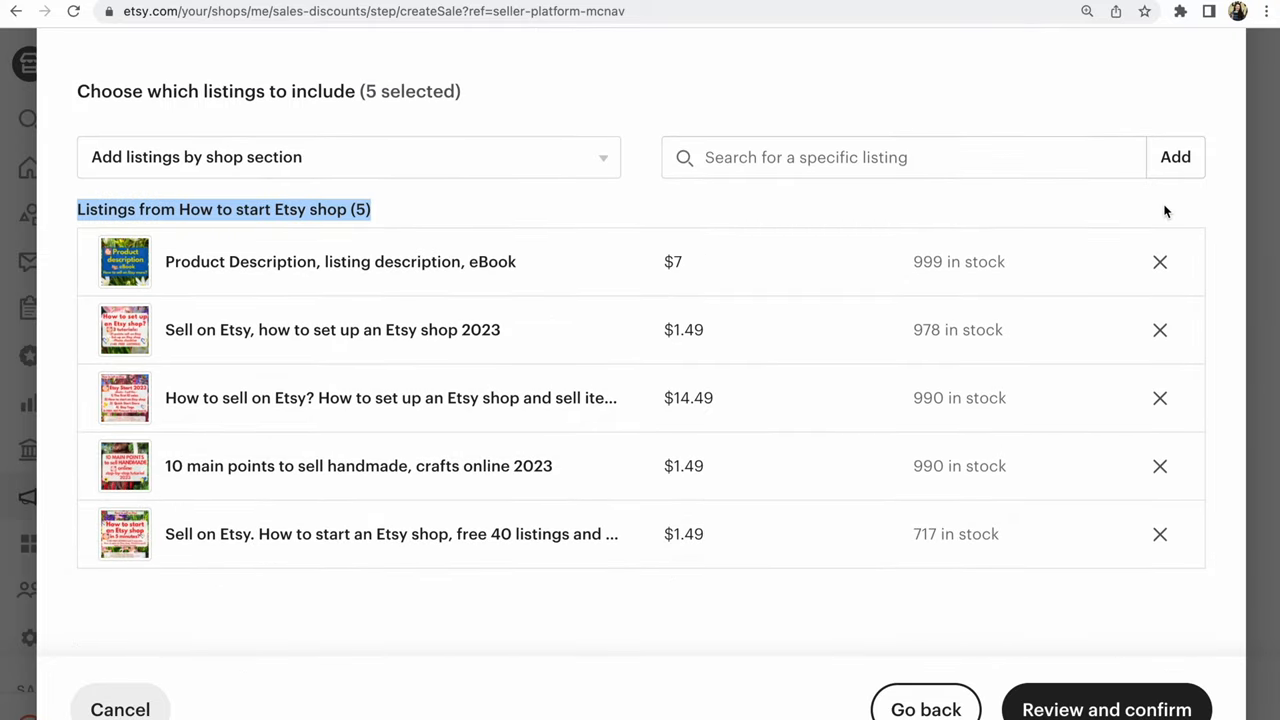
click(1160, 262)
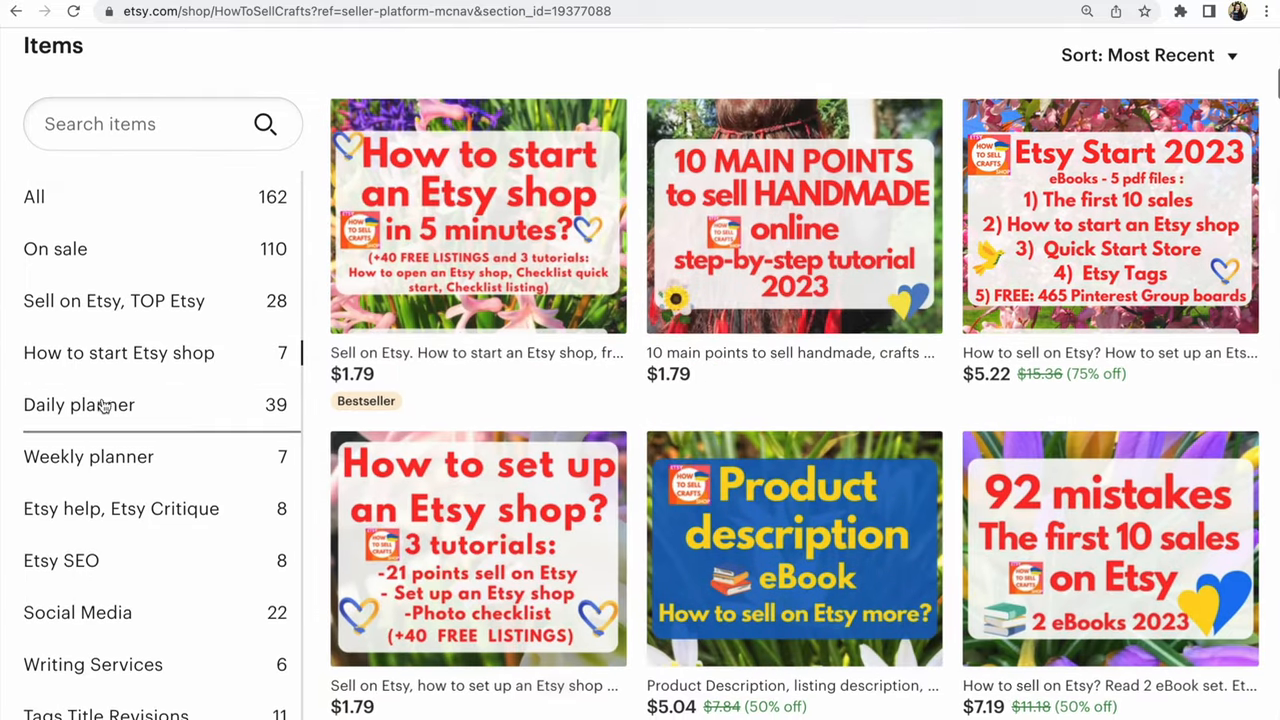
Step: Open the $1.79 '10 main points to sell handmade' listing and copy its title
scroll(down, 3)
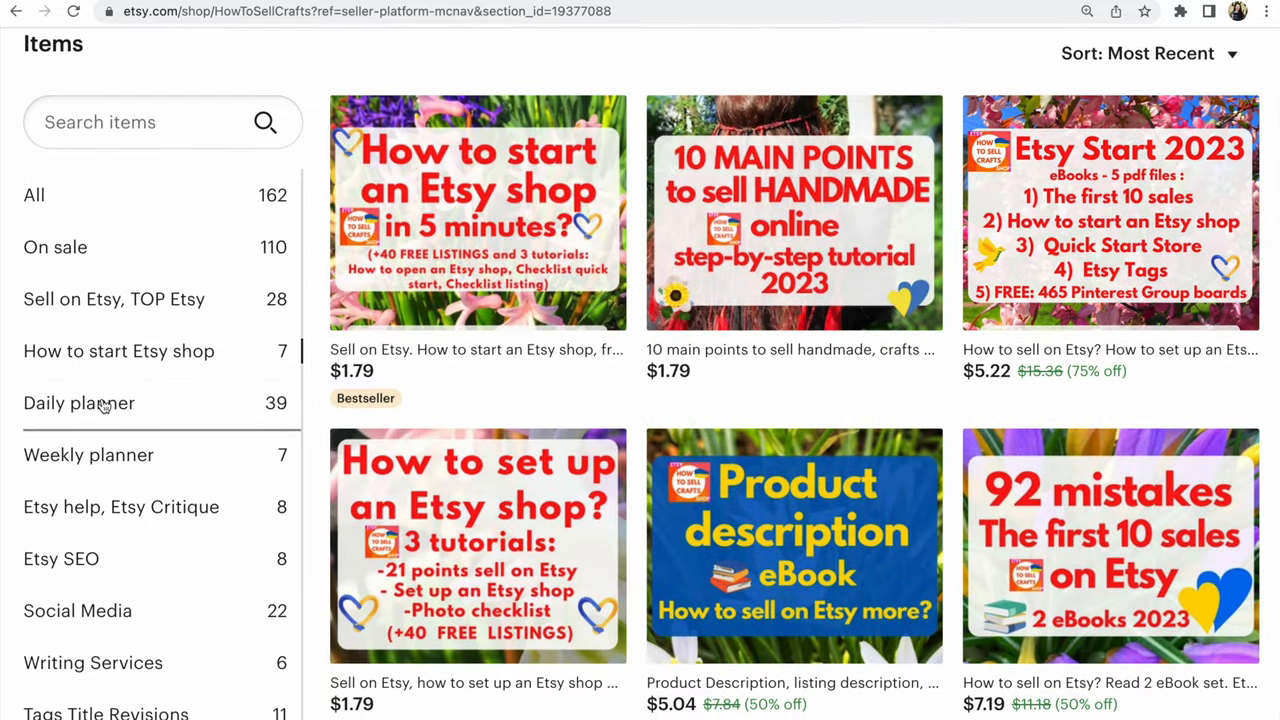
scroll(down, 3)
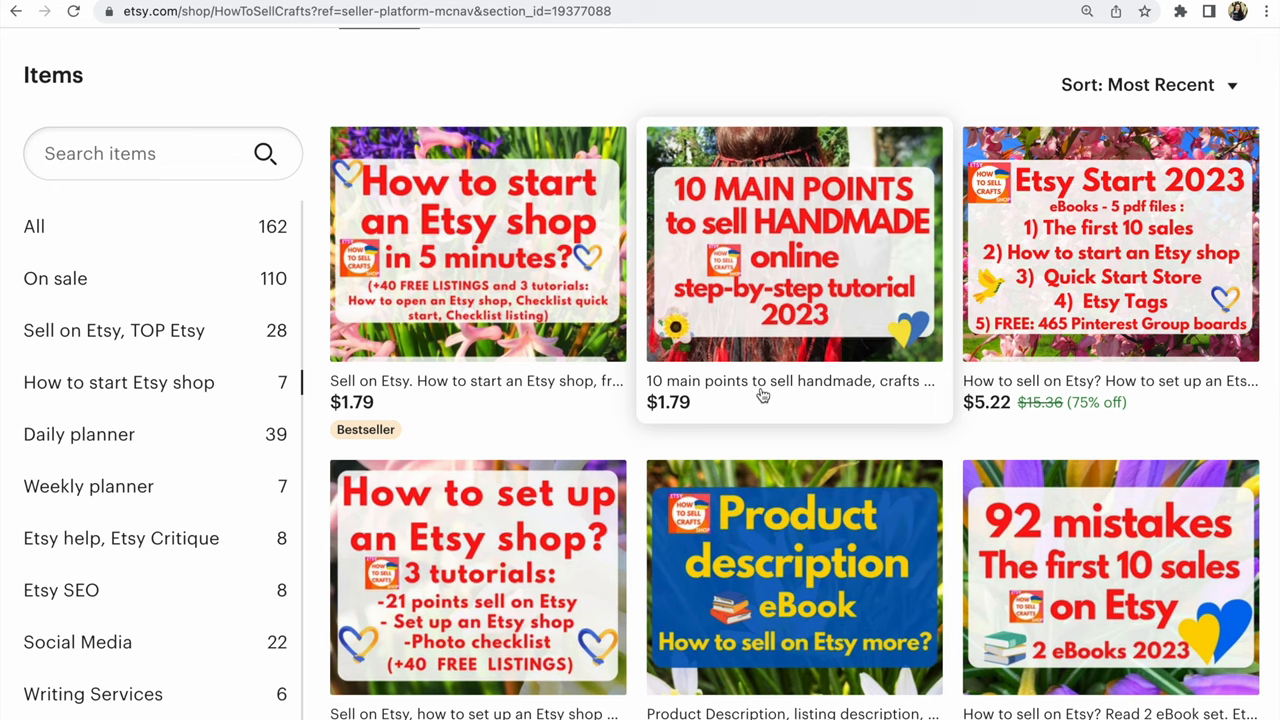
mouse_move(745, 418)
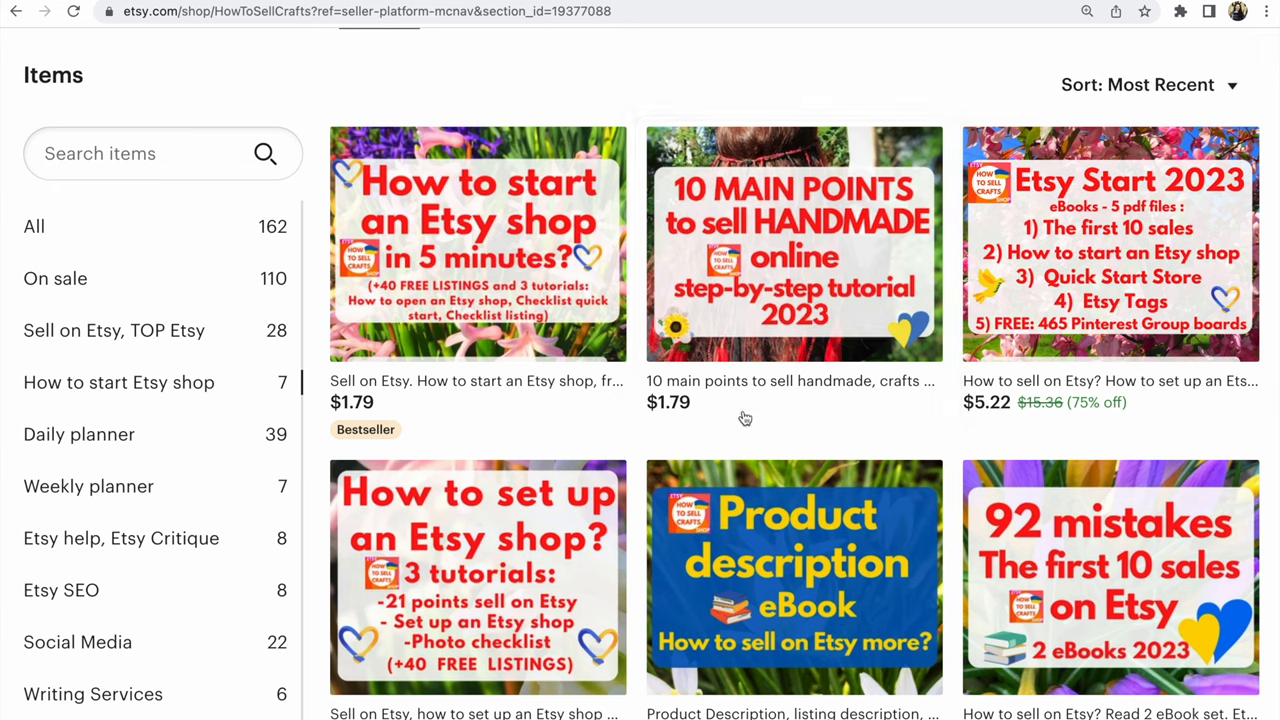
click(793, 243)
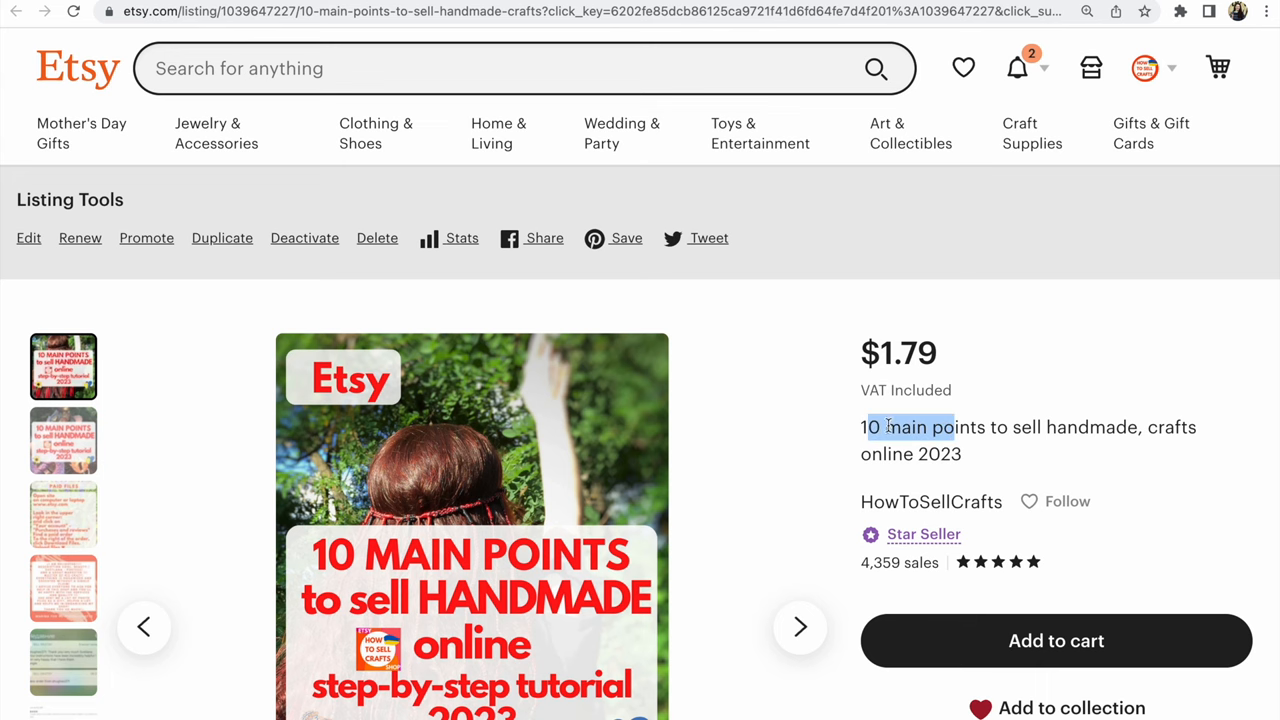
right_click(910, 440)
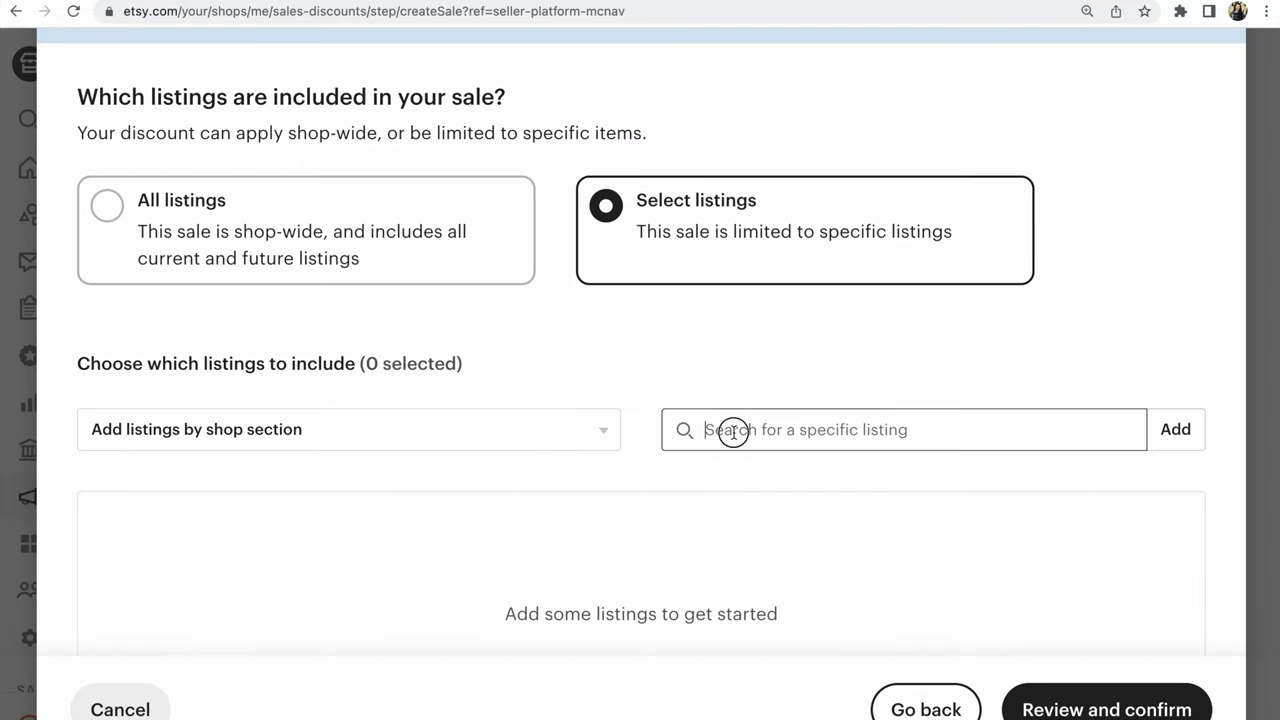
Step: Include only '10 main points to sell handmade, crafts online 2023' and proceed to review
text(10 main points to sell handmade, crafts online 2023)
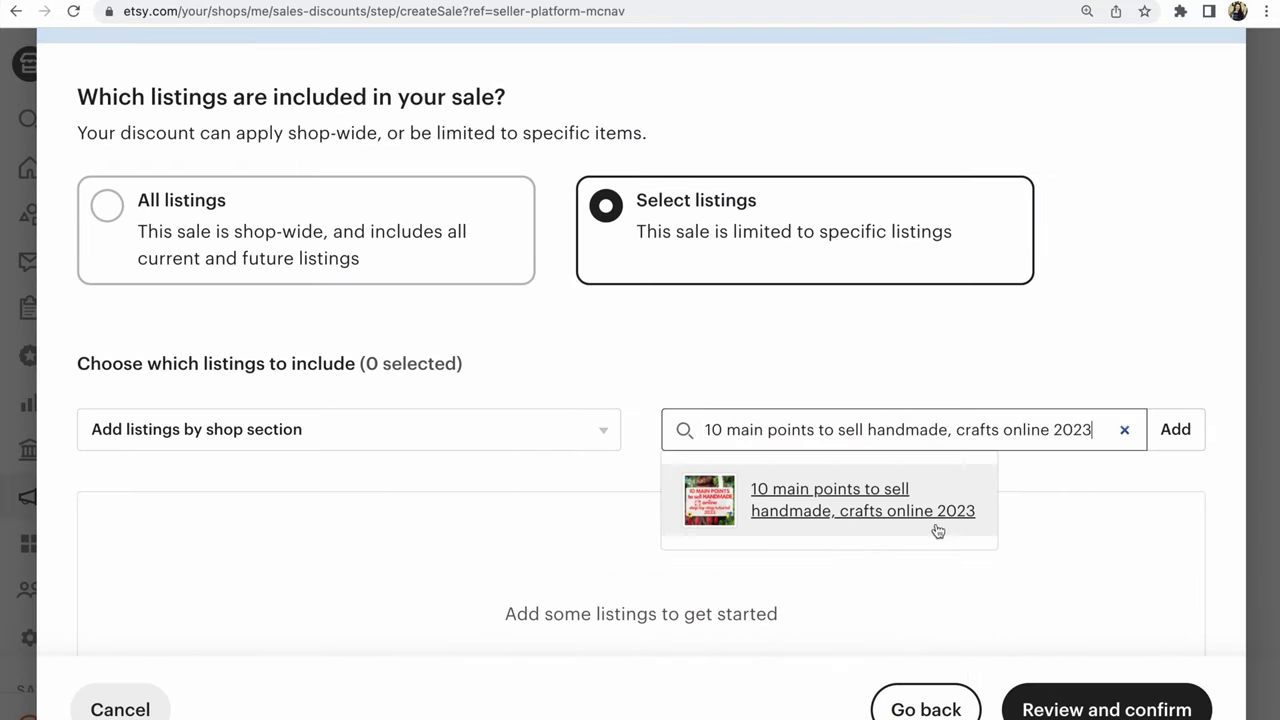
click(862, 499)
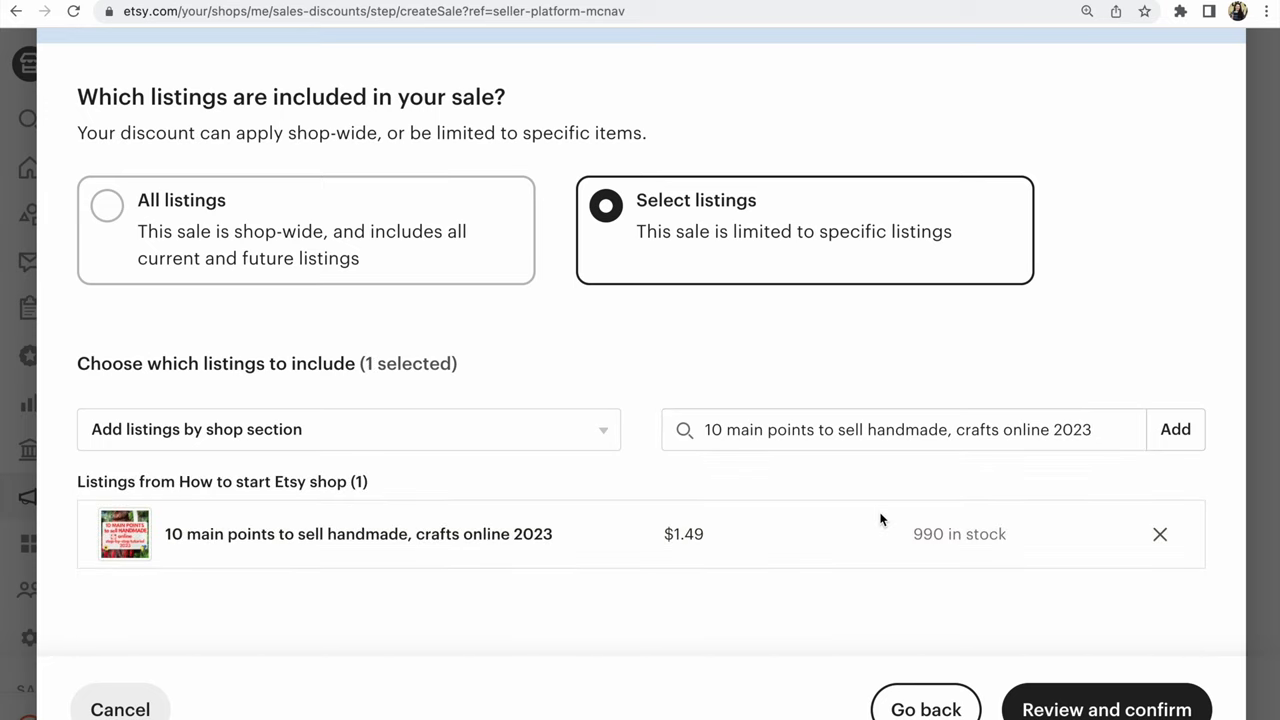
click(900, 429)
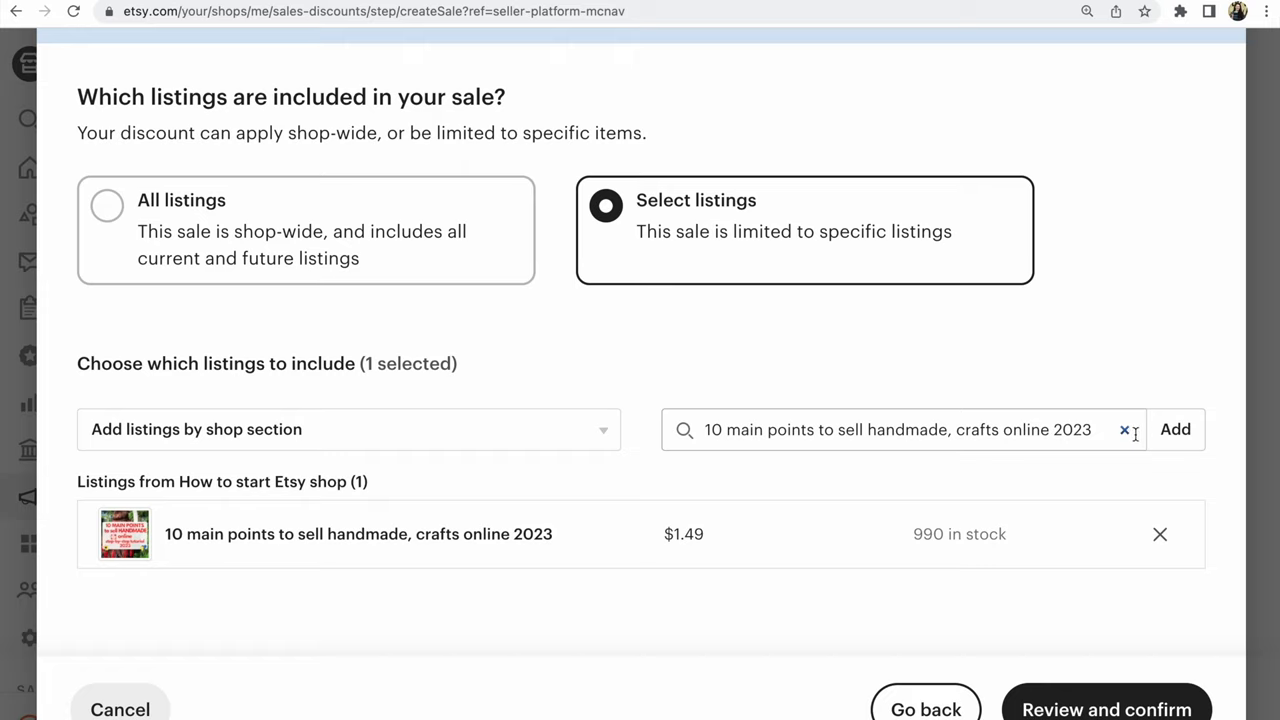
click(1124, 429)
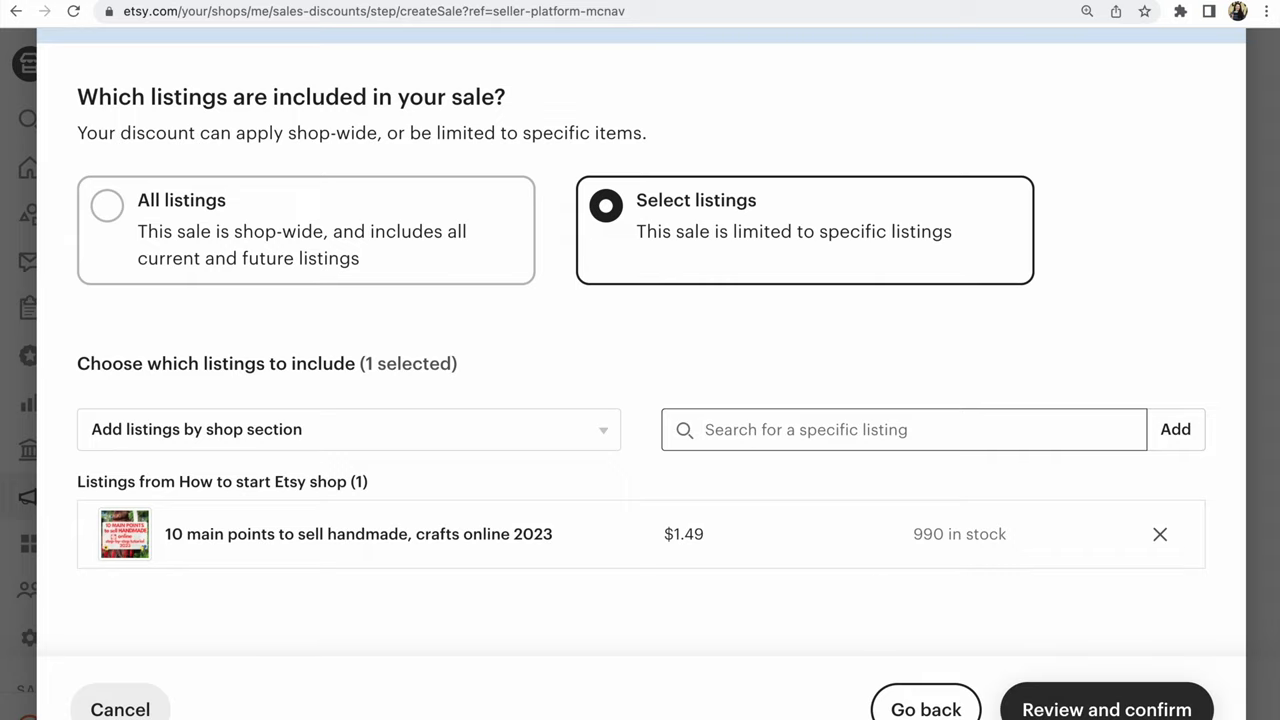
click(1106, 709)
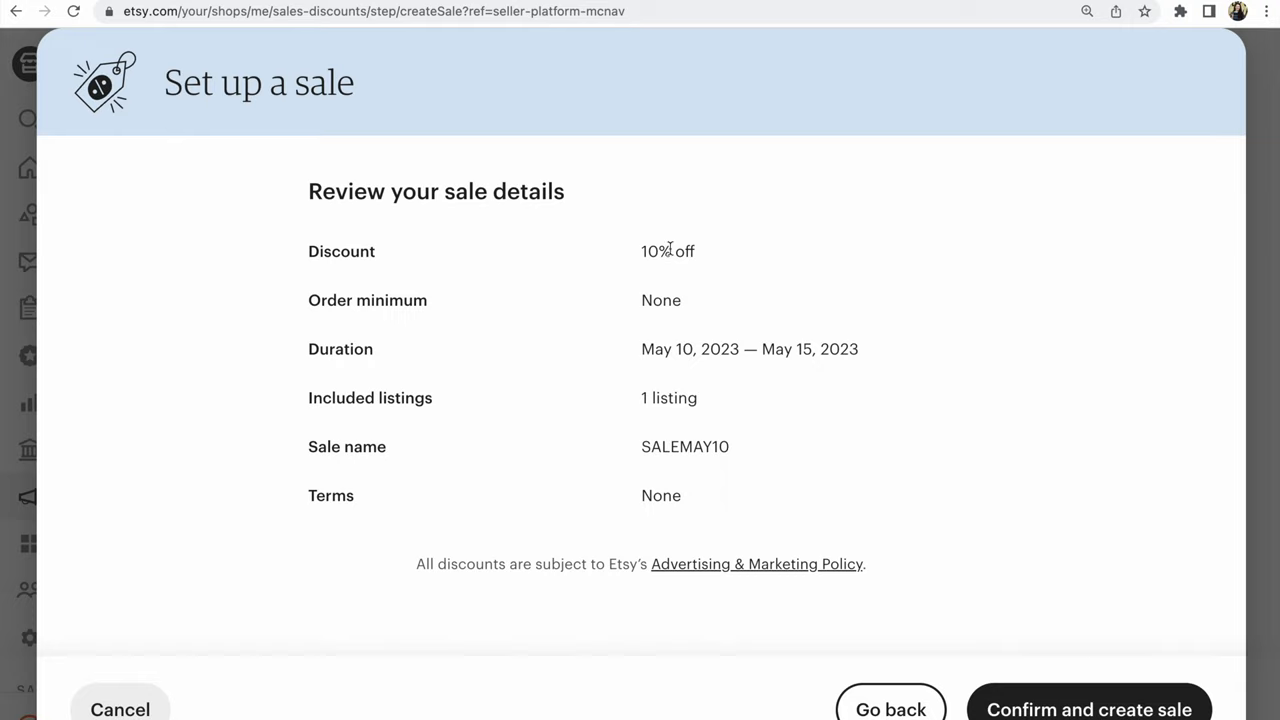
mouse_move(657, 393)
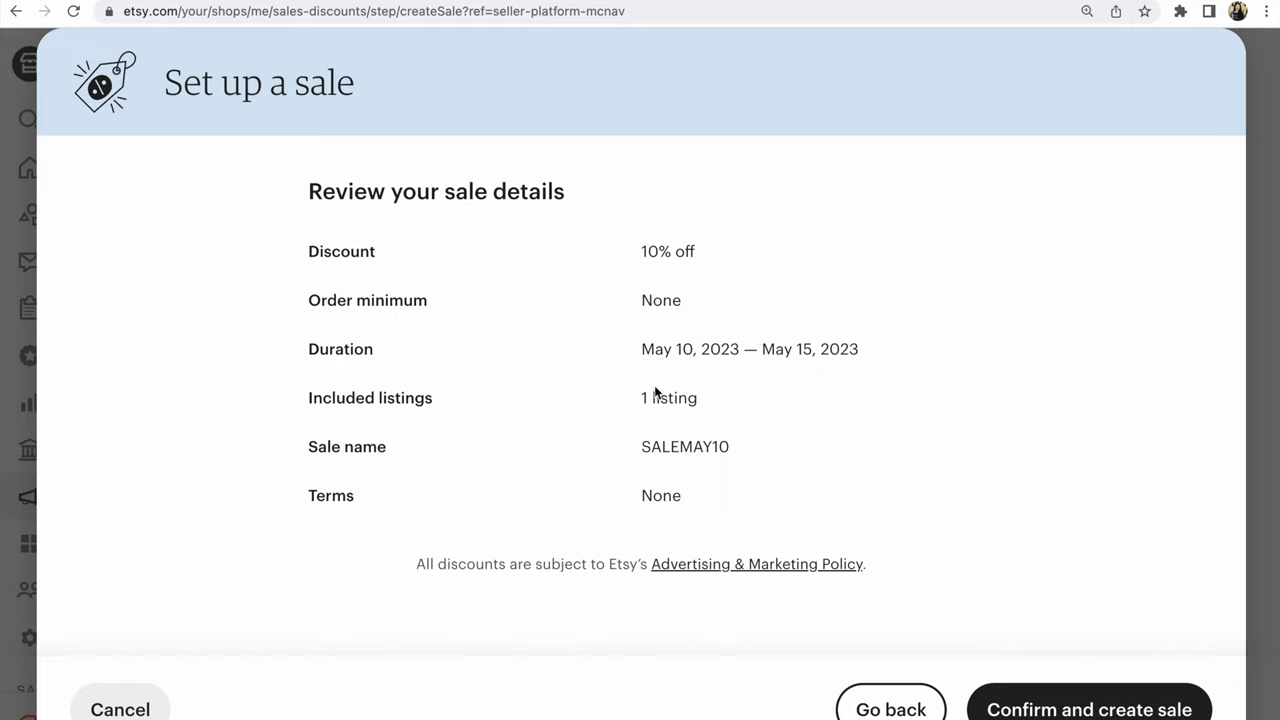
mouse_move(628, 421)
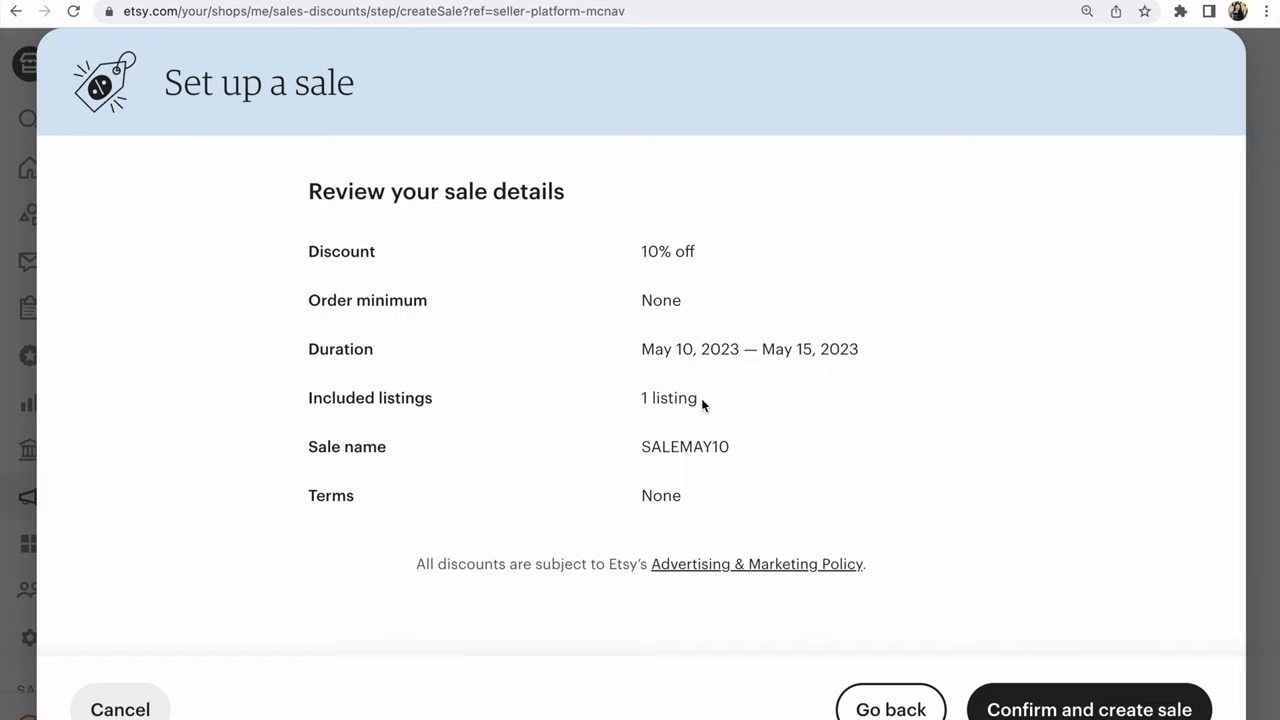
mouse_move(772, 440)
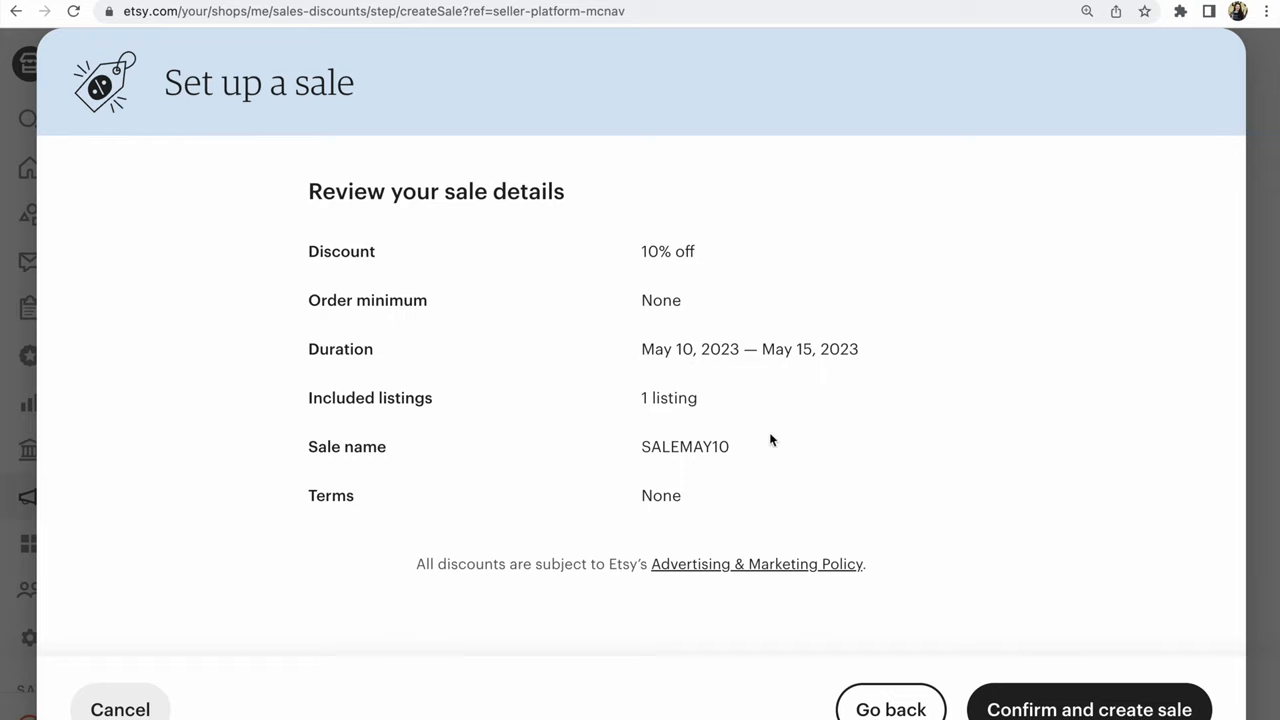
mouse_move(702, 253)
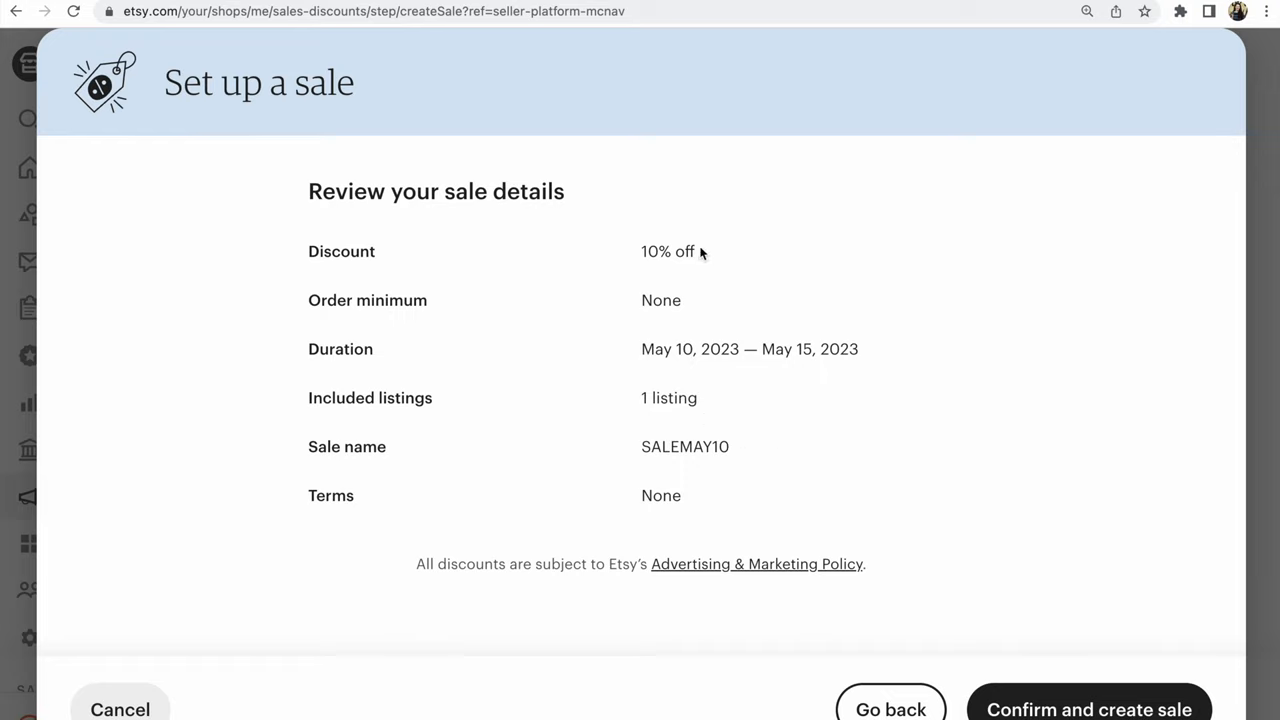
mouse_move(729, 268)
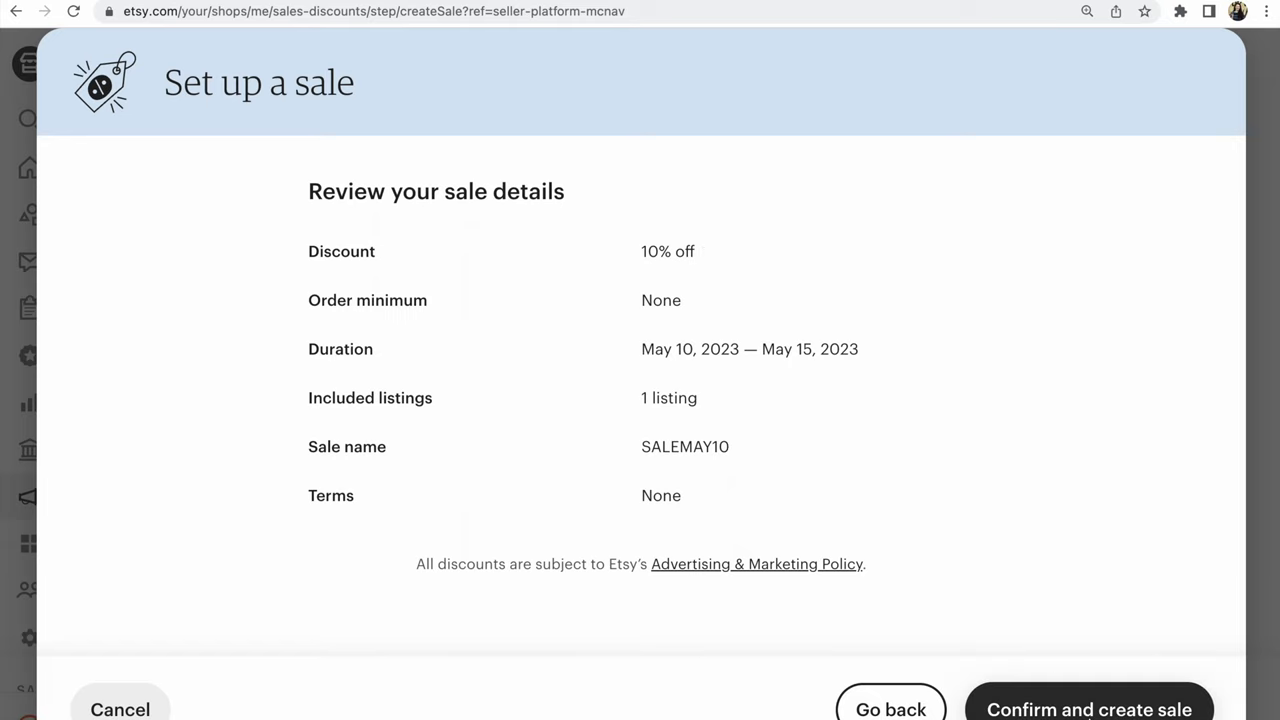
Step: Confirm and create the SALEMAY10 sale from the review screen
click(1087, 709)
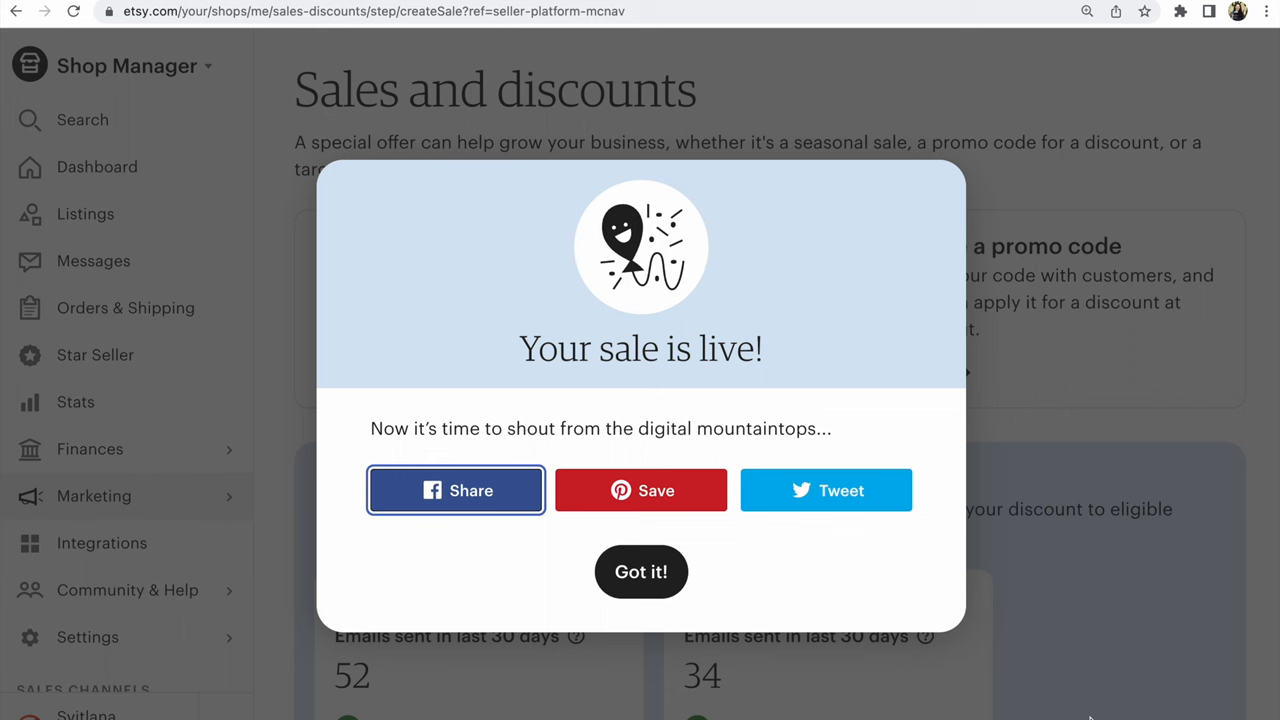
Step: Dismiss the sale-is-live announcement
click(641, 572)
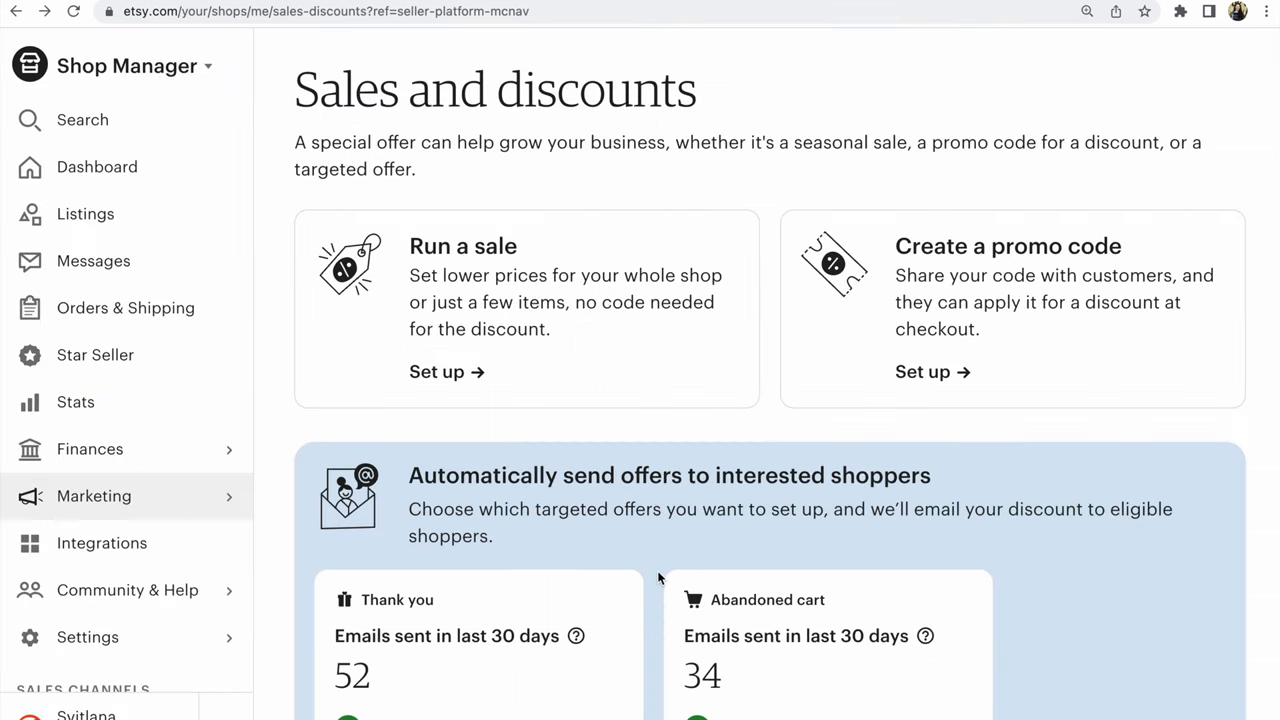
mouse_move(710, 450)
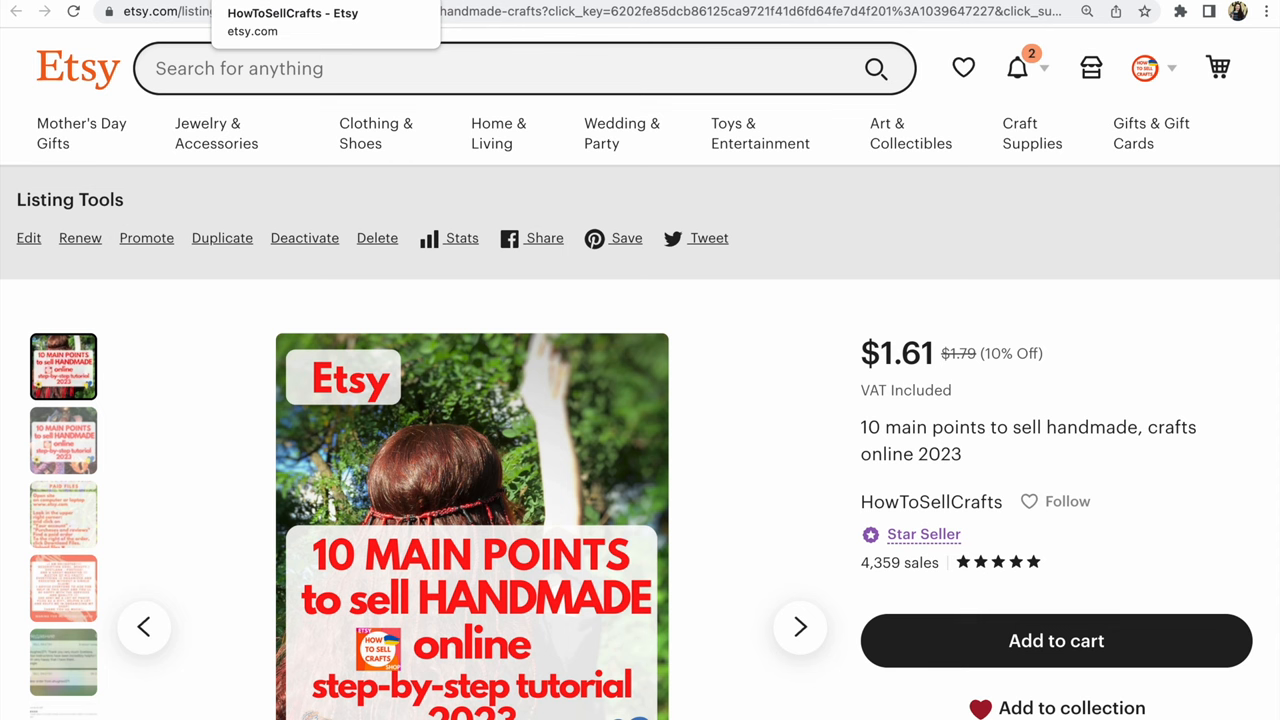
Step: Return to the HowToSellCrafts shop page and scroll through its items grid
click(931, 501)
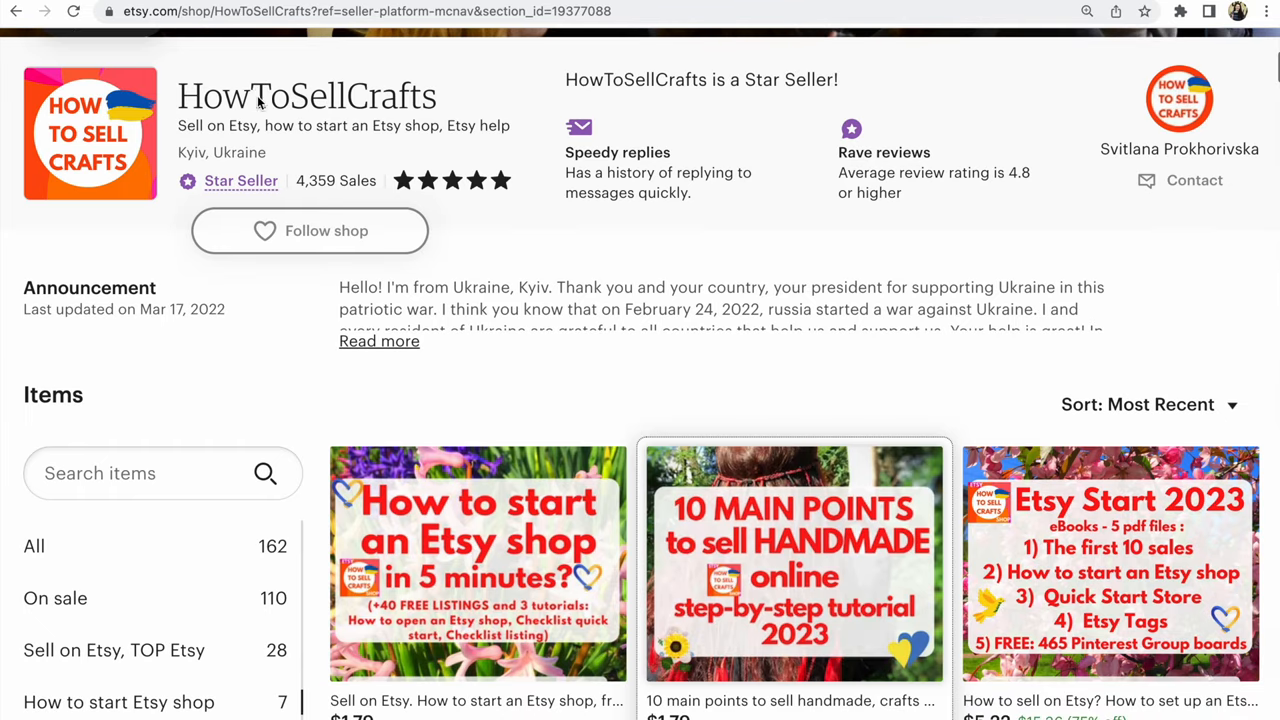
scroll(down, 3)
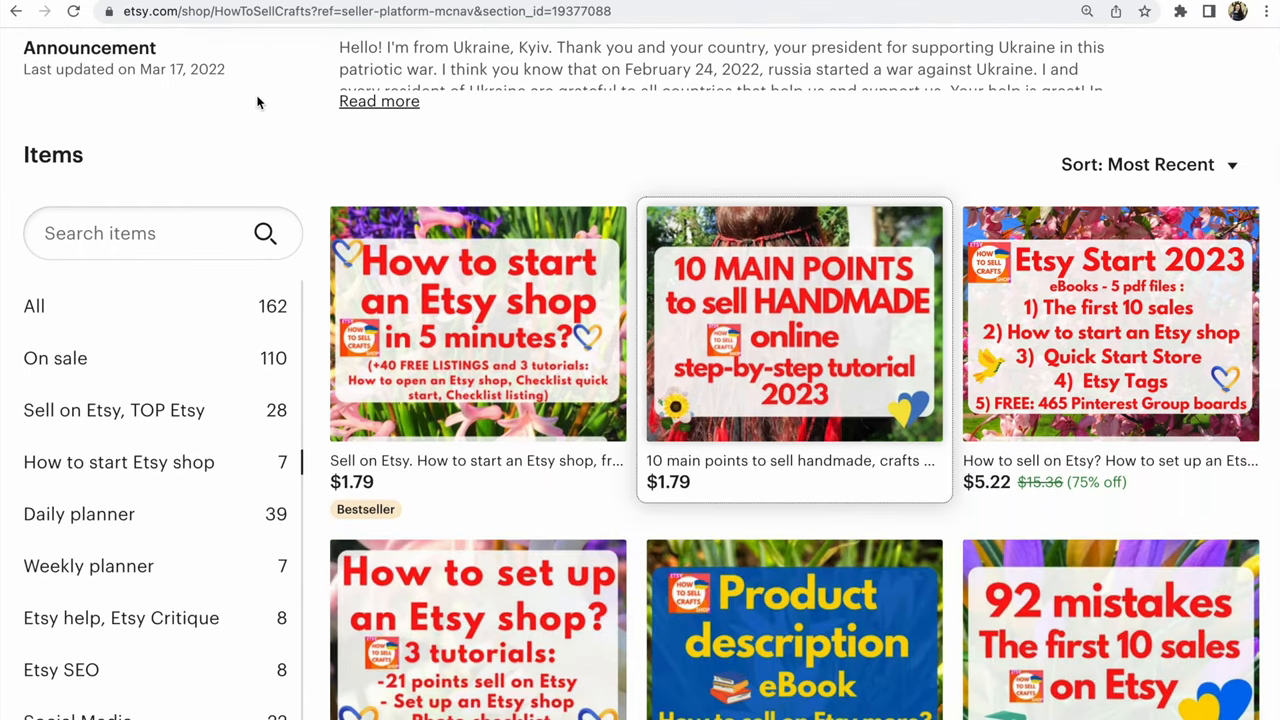
scroll(down, 3)
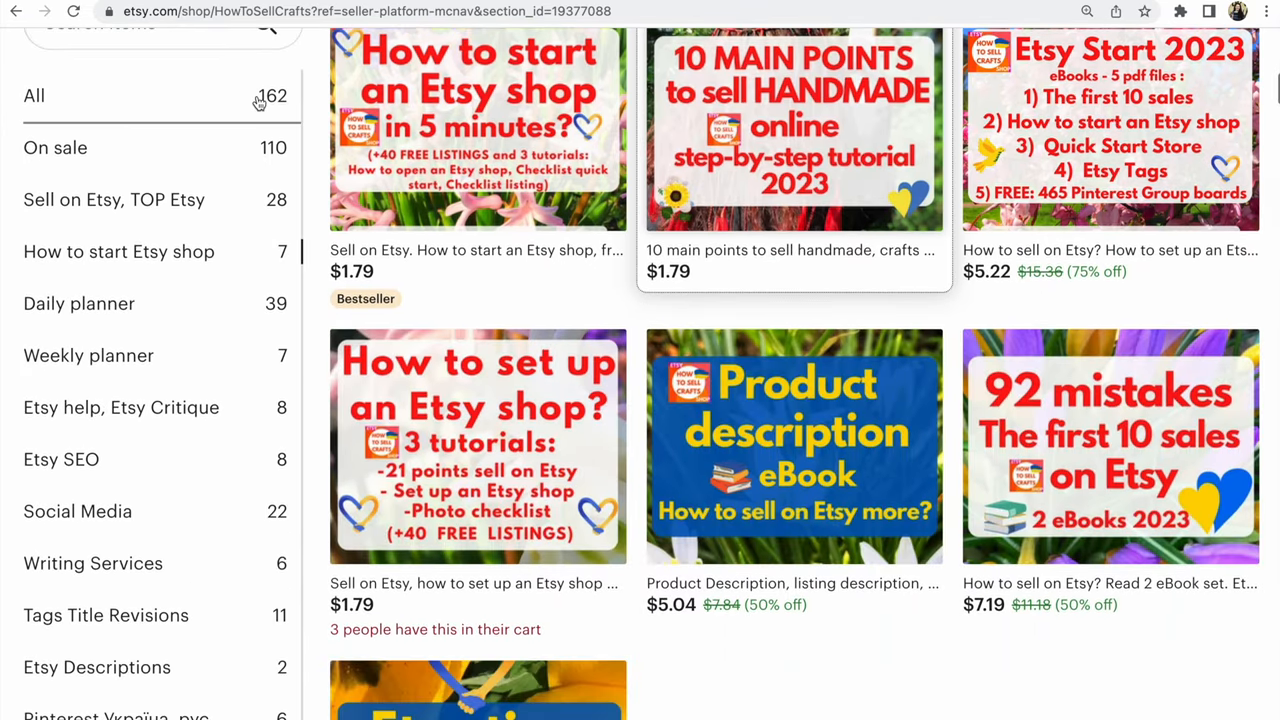
scroll(down, 3)
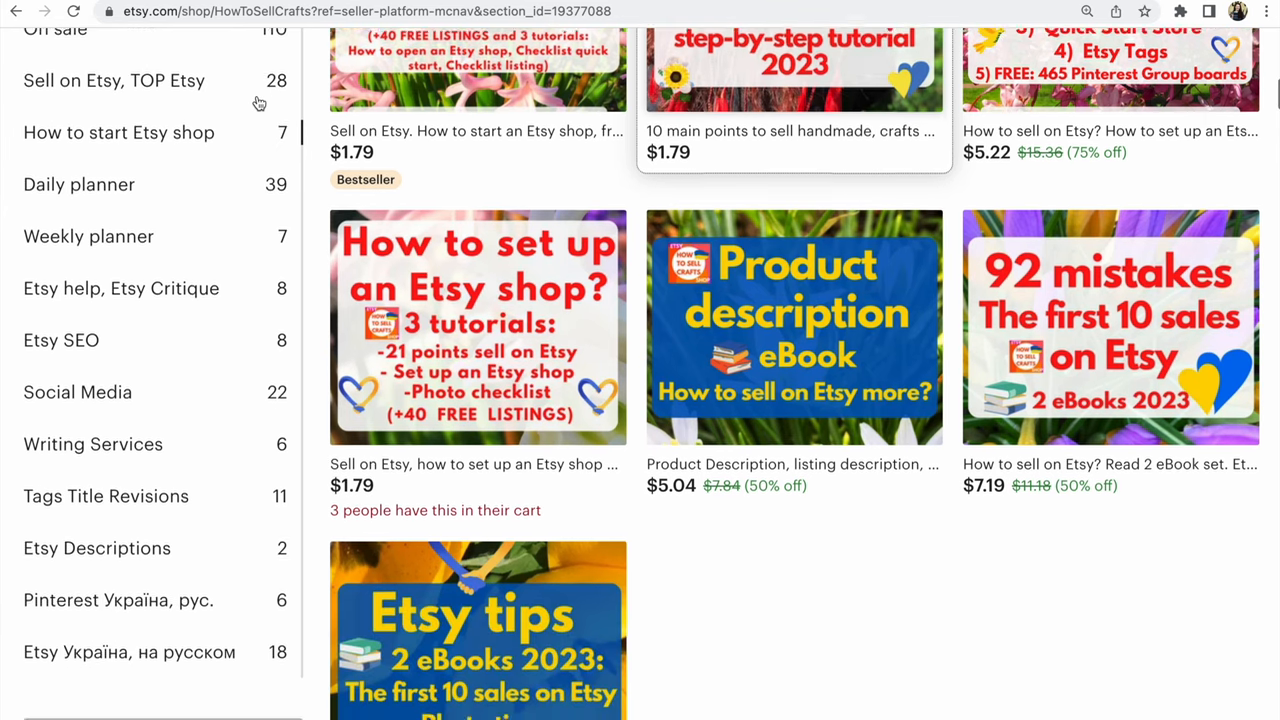
scroll(up, 3)
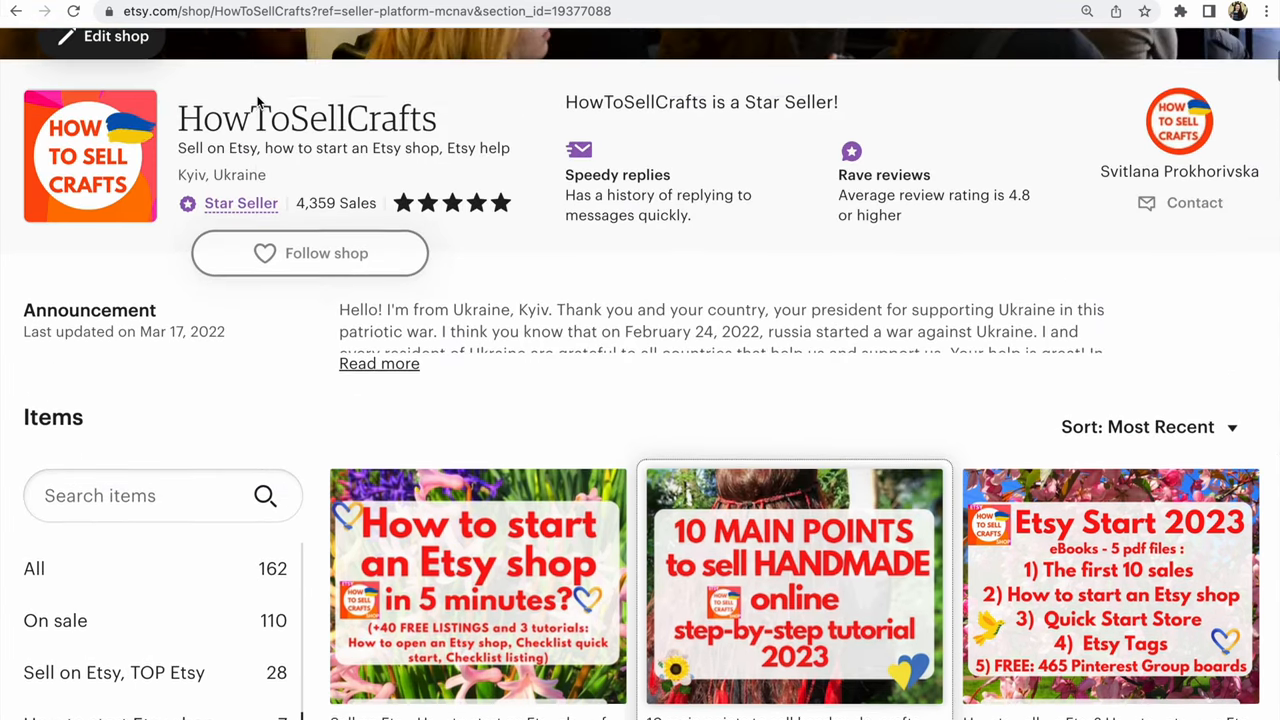